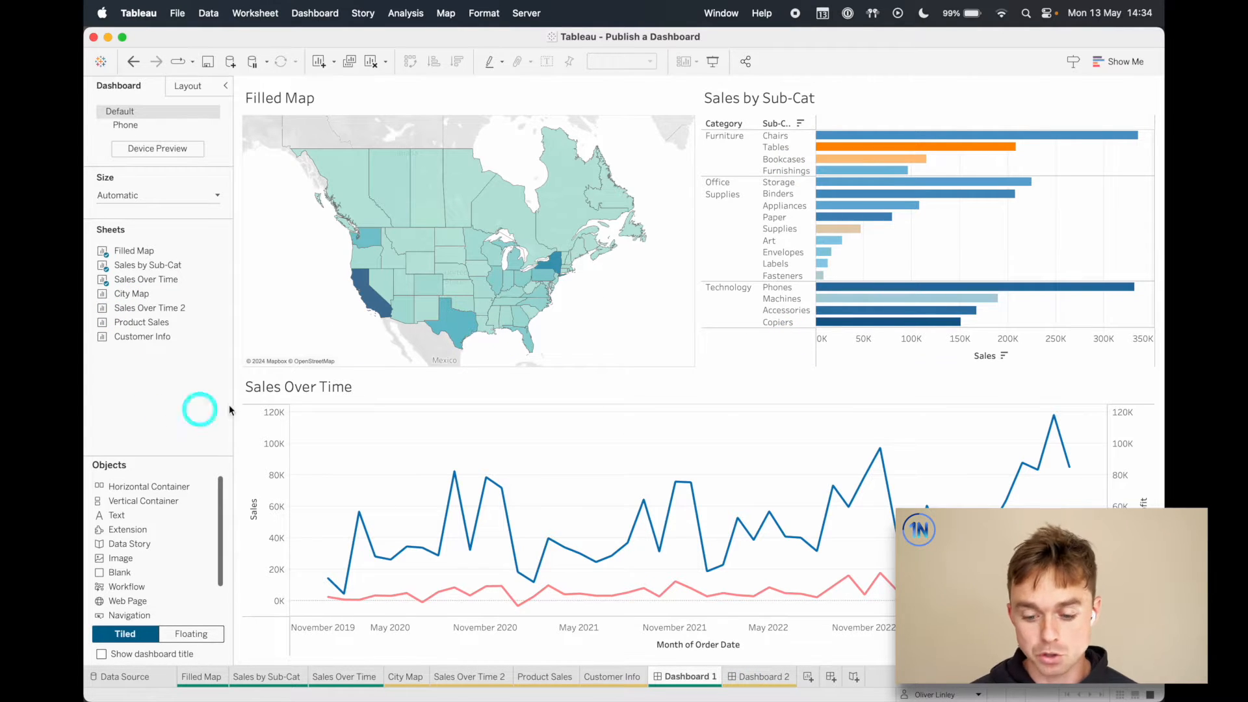
Preview the second dashboard full-screen, then start publishing the workbook to Tableau Cloud
left_click(764, 676)
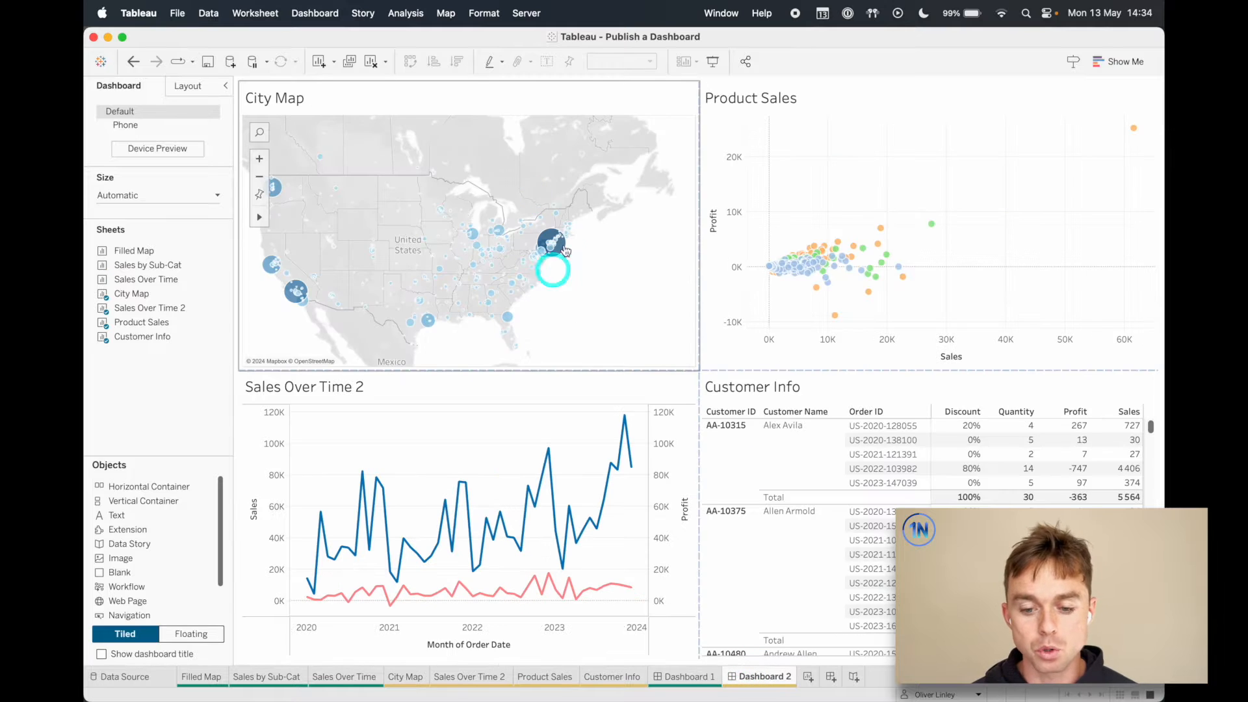
mouse_move(827, 242)
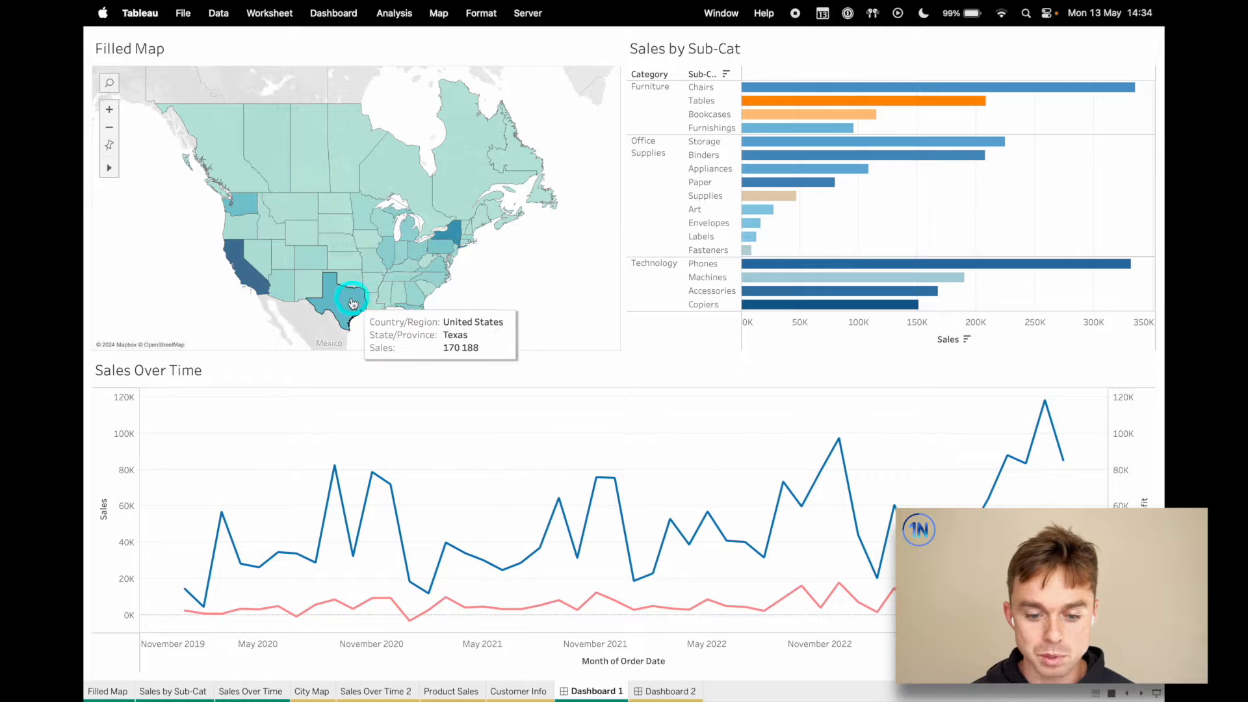
left_click(670, 691)
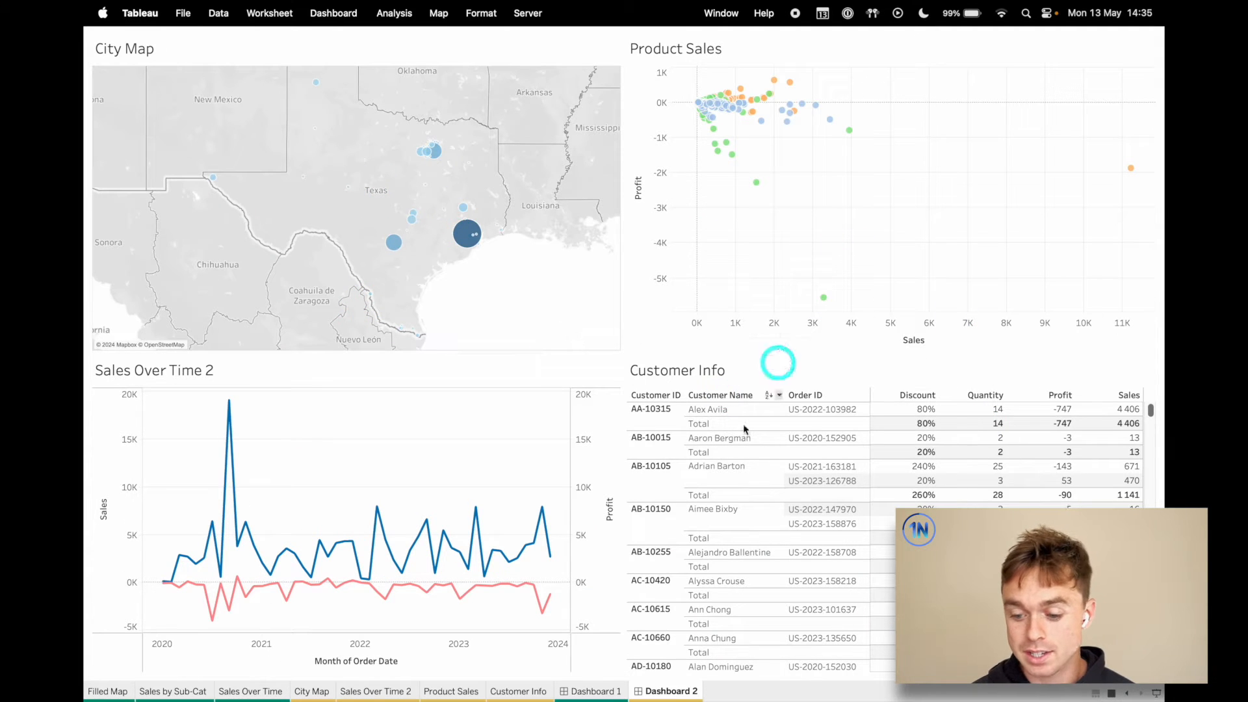
mouse_move(554, 279)
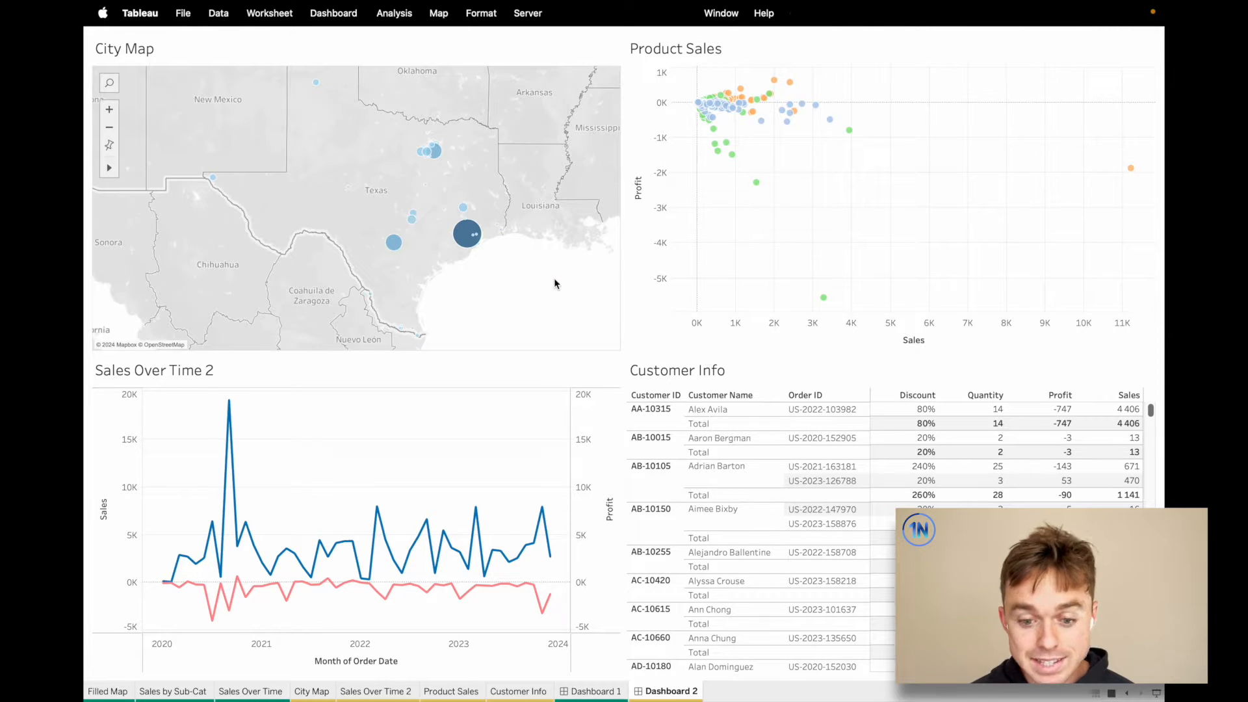
left_click(690, 677)
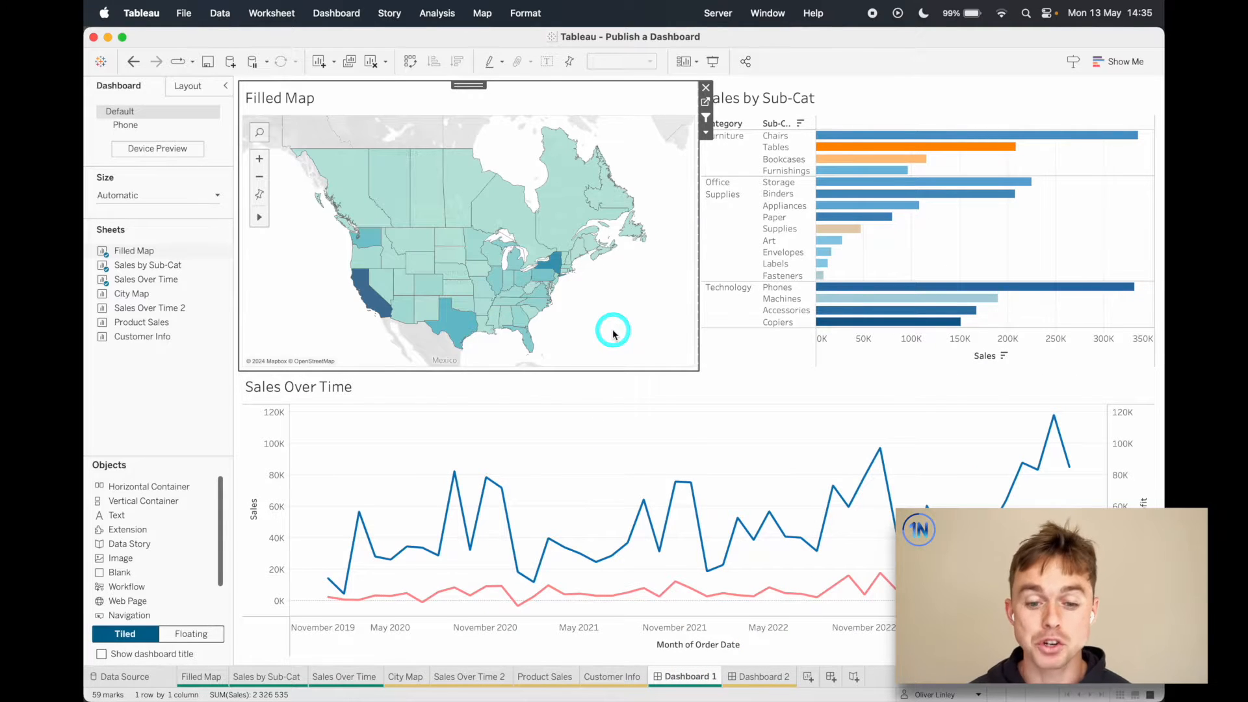
left_click(717, 13)
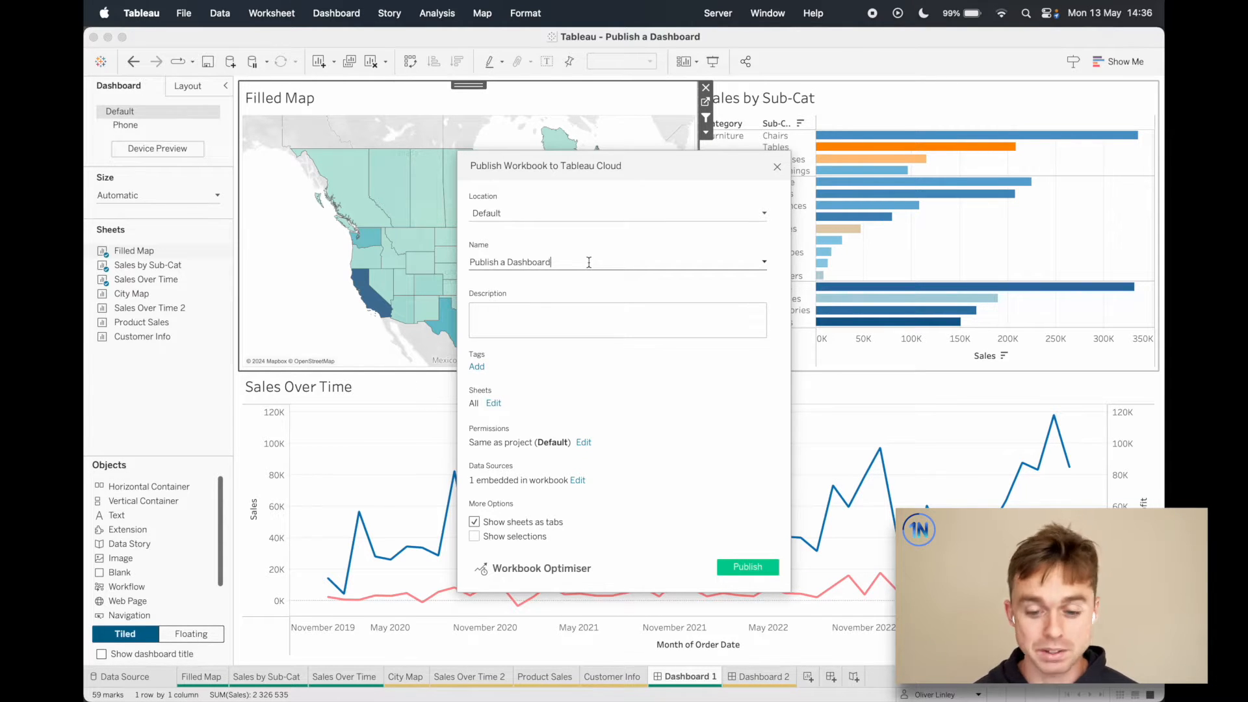
Rename the workbook 'Publish a Dashboard - YouTube', describe it as '- Google Sheets Data Source', and start a tag
type("-")
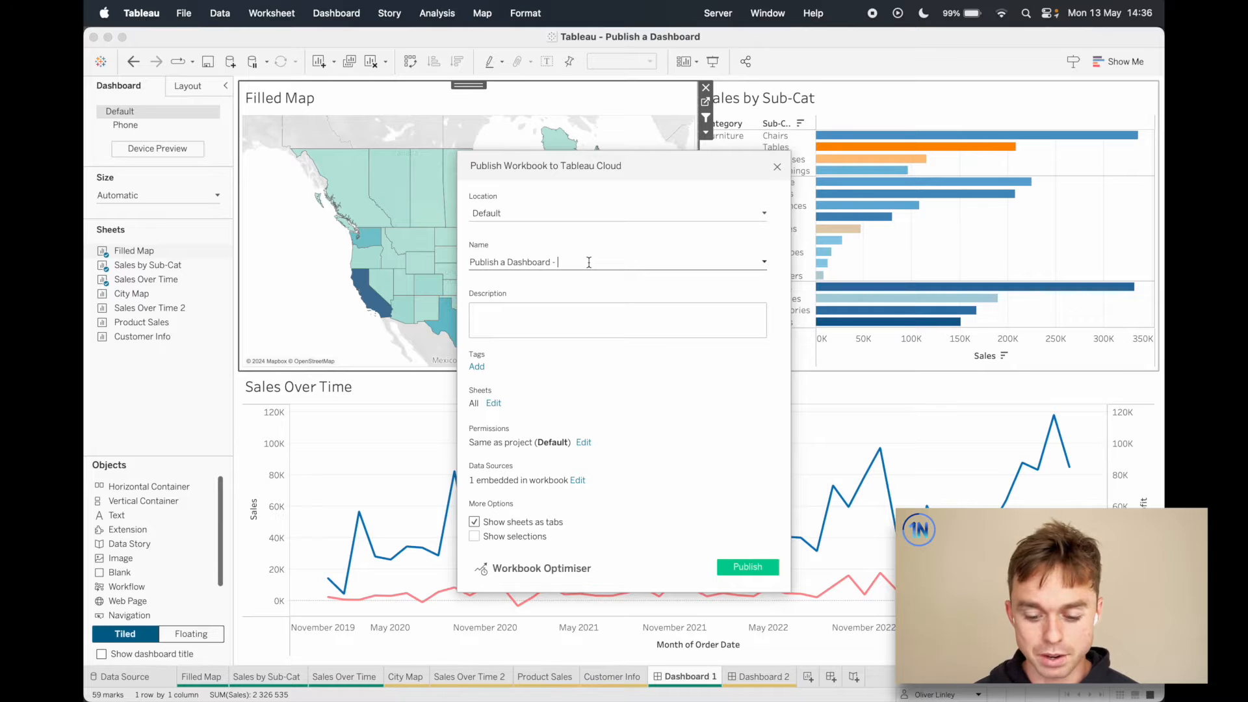
type("YouTube")
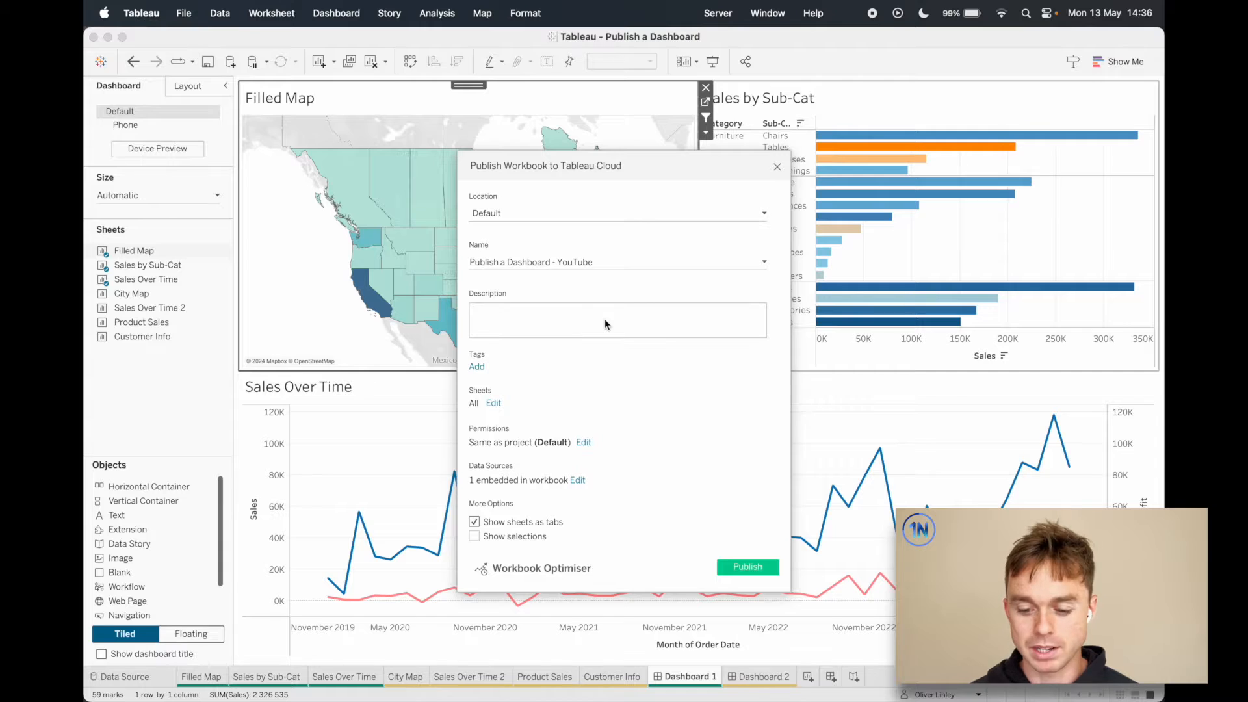
type("- Google")
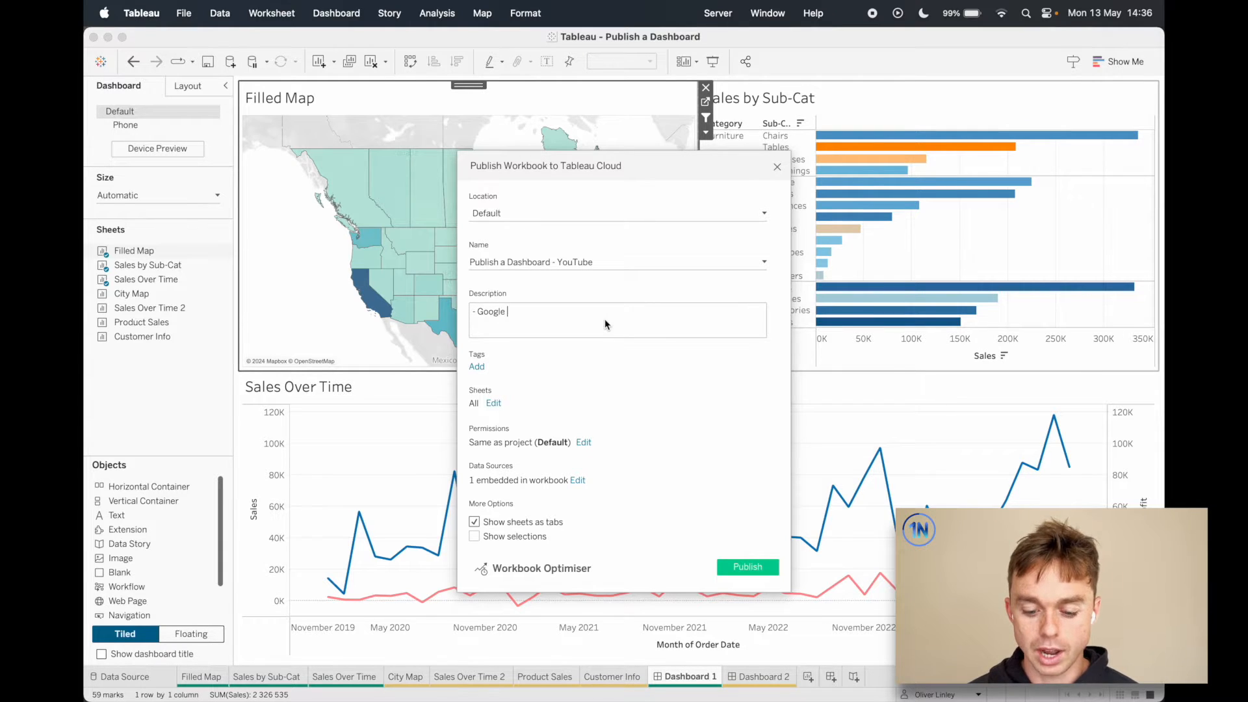
type("Sheets Data")
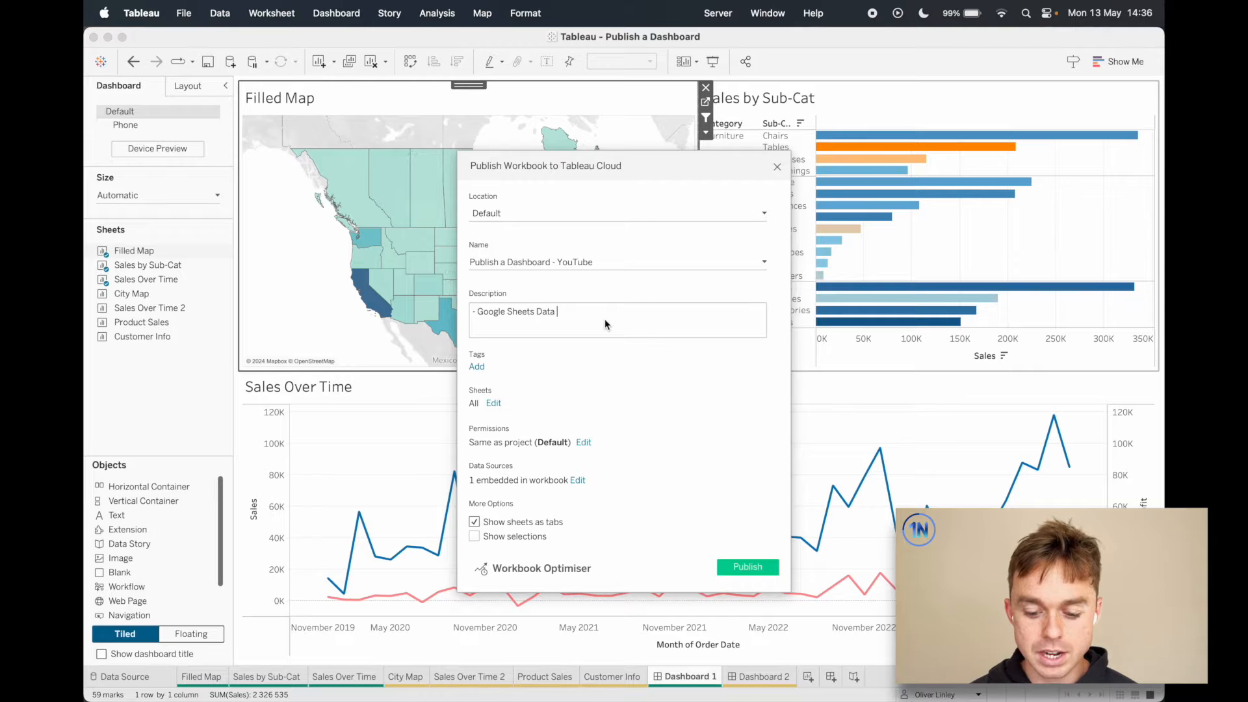
type("Source")
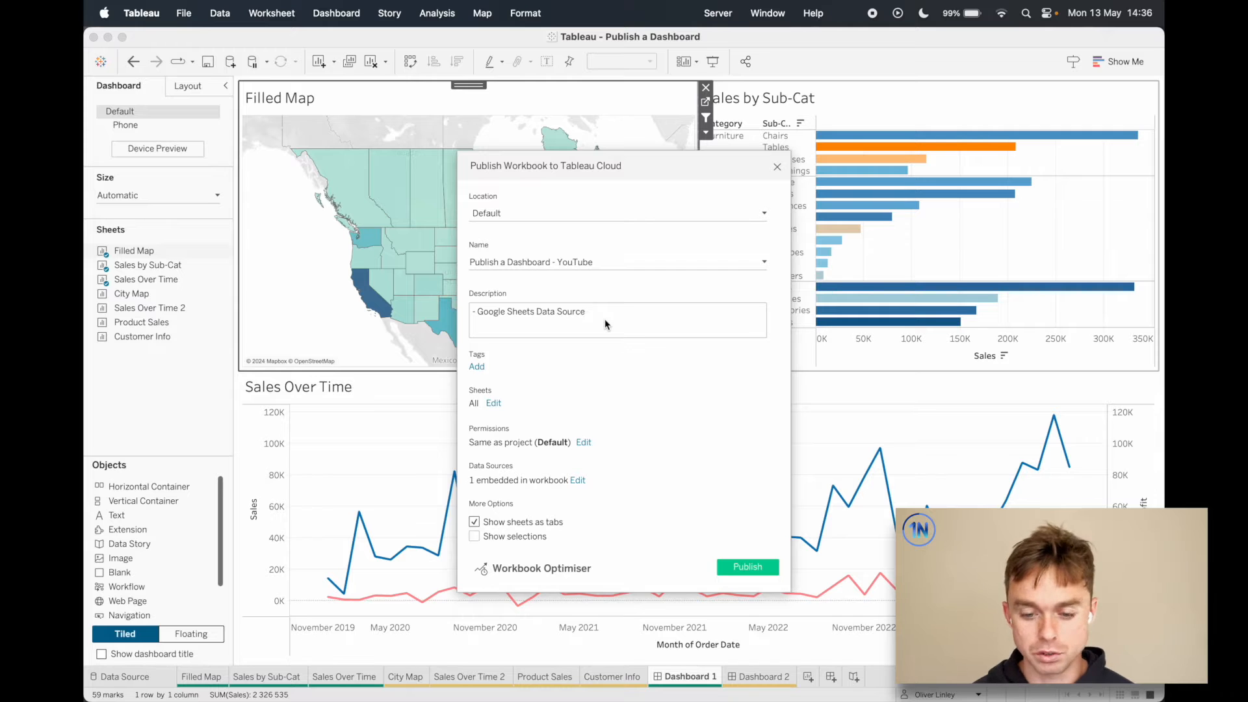
left_click(477, 366)
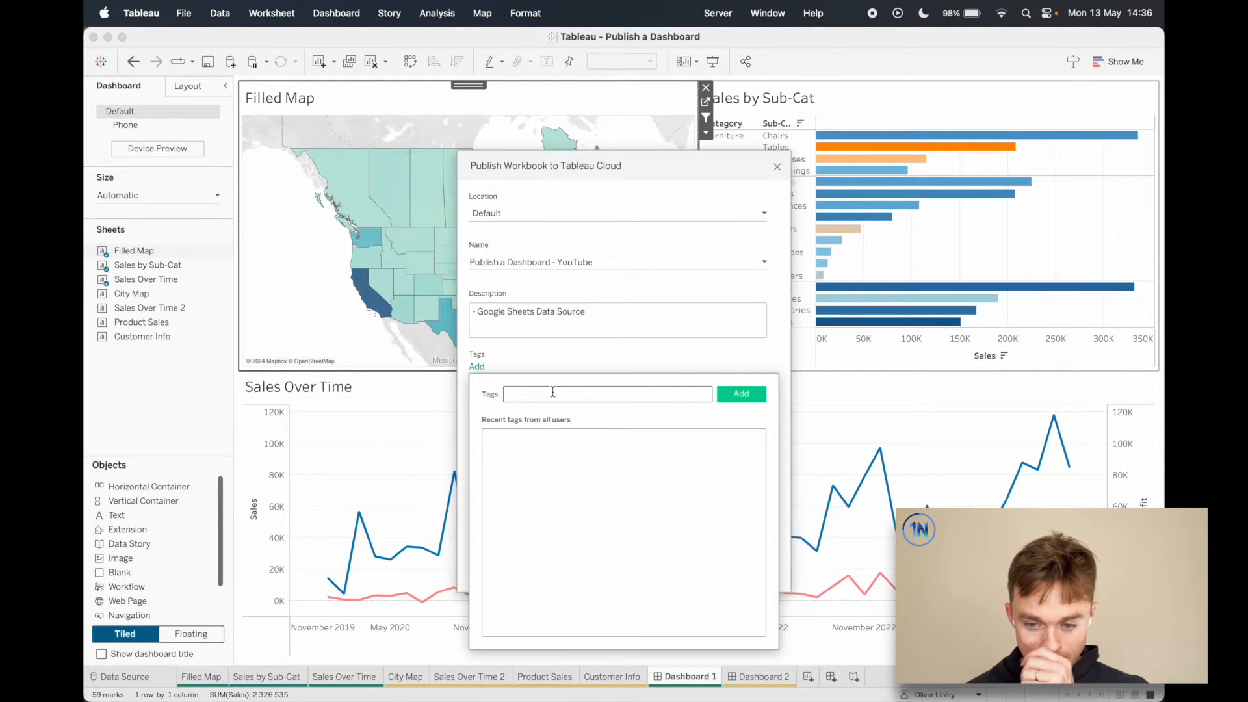
Attach the tag 'sales' to the workbook
type("sales")
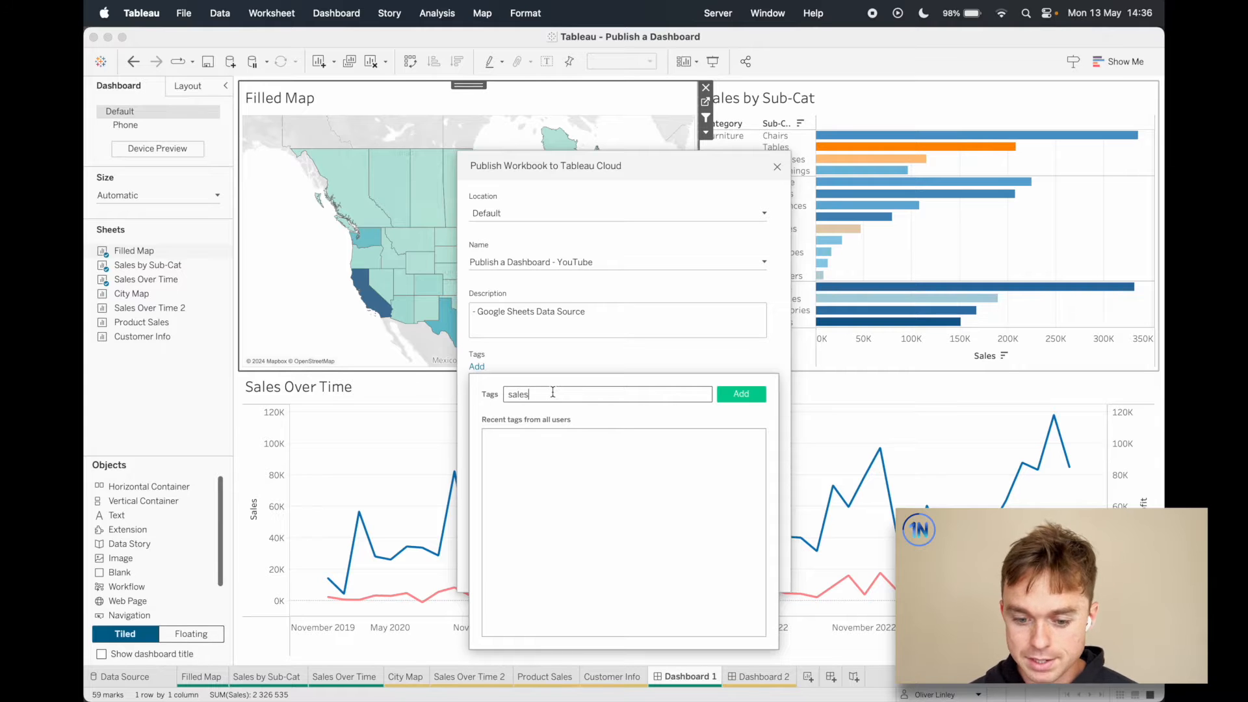
left_click(739, 393)
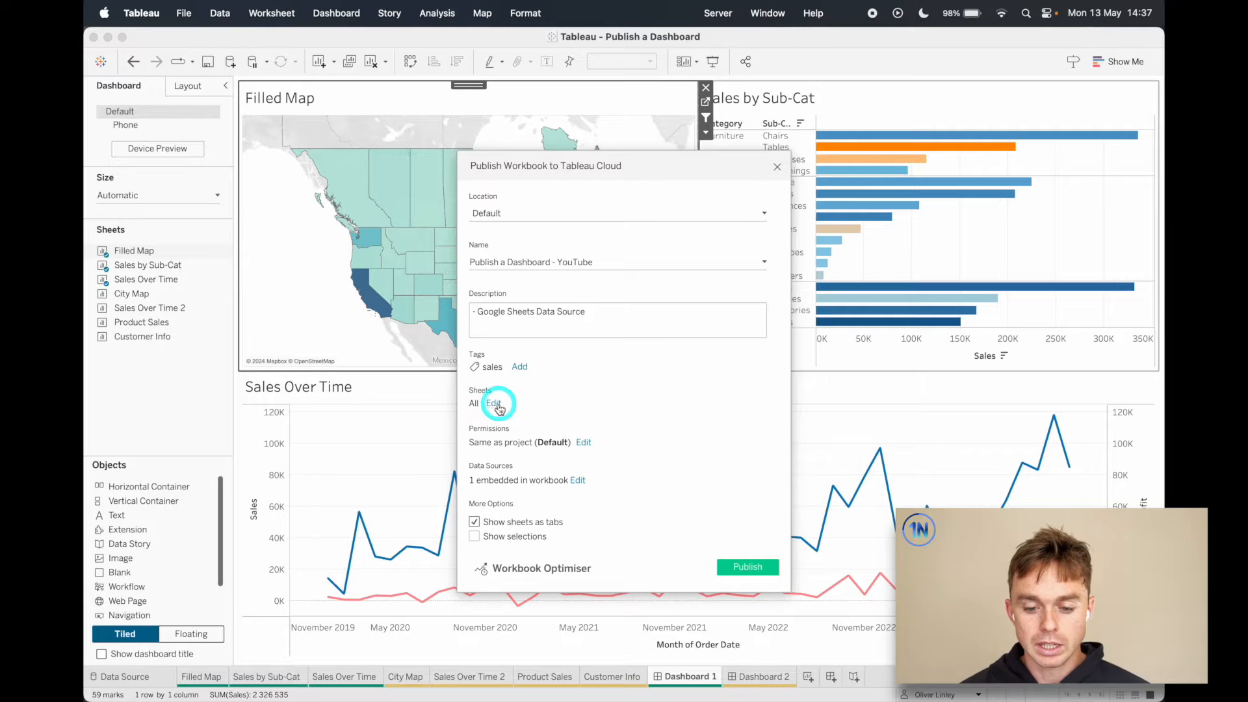
left_click(493, 402)
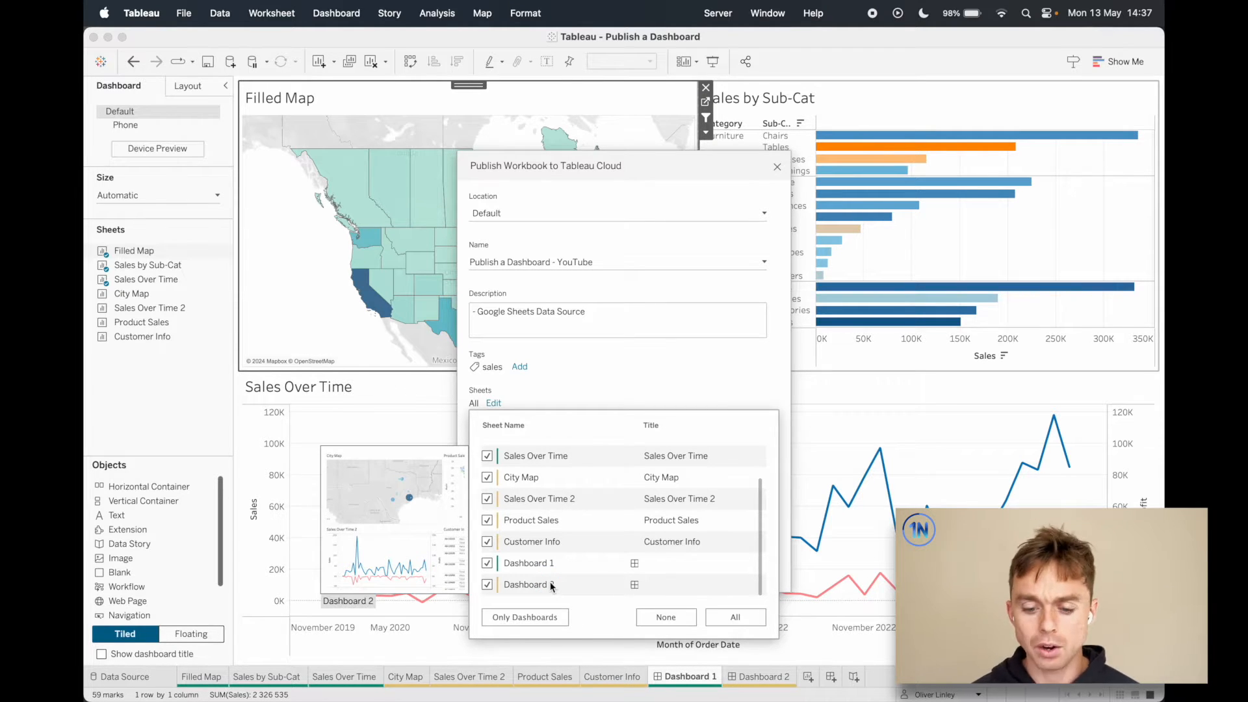
left_click(525, 616)
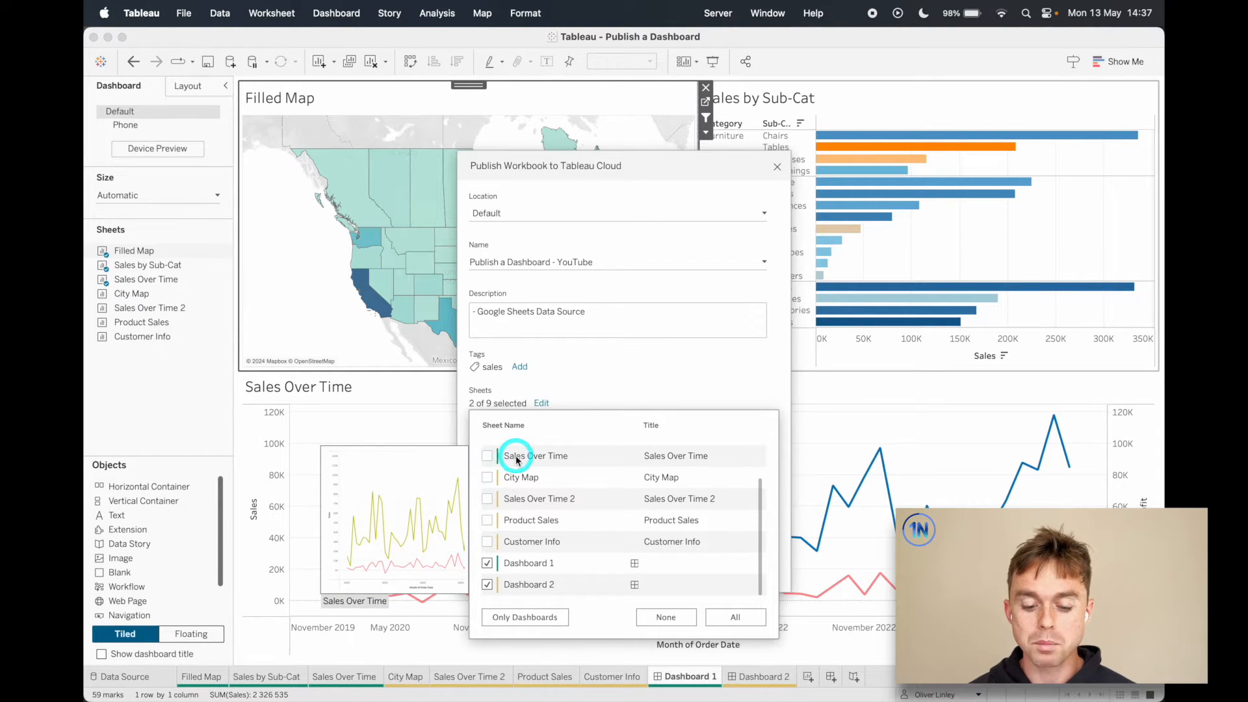
left_click(486, 477)
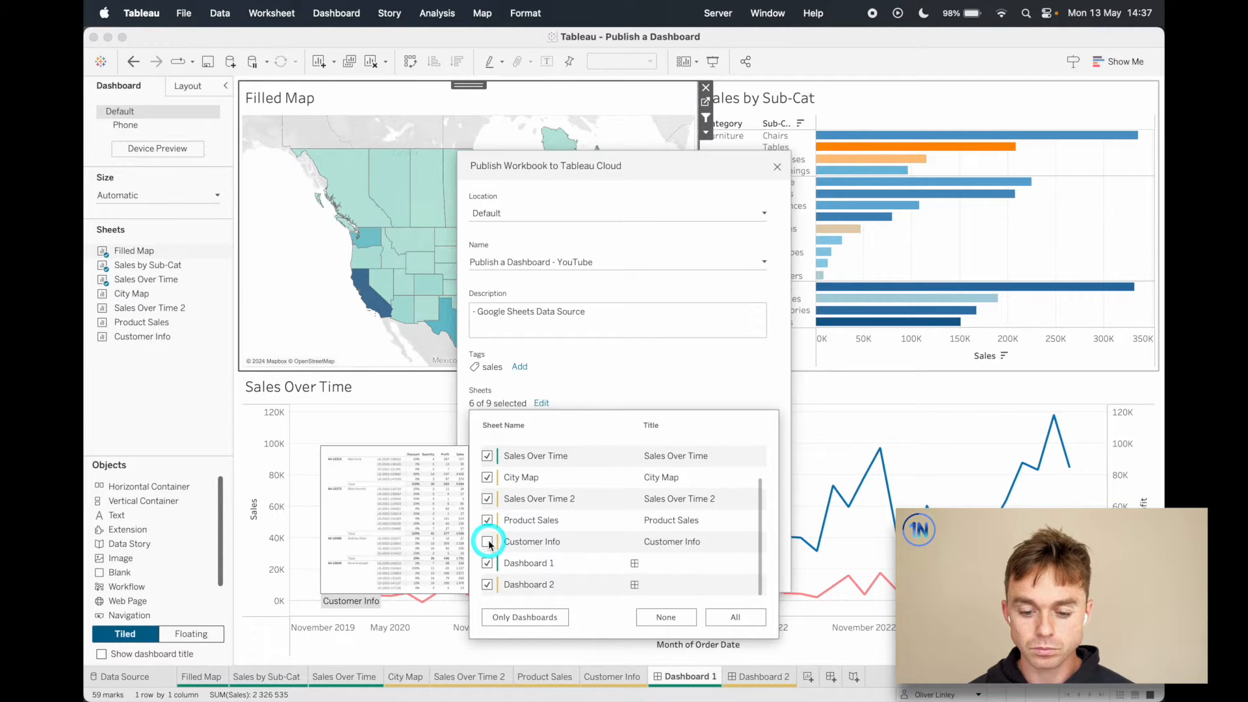
left_click(733, 616)
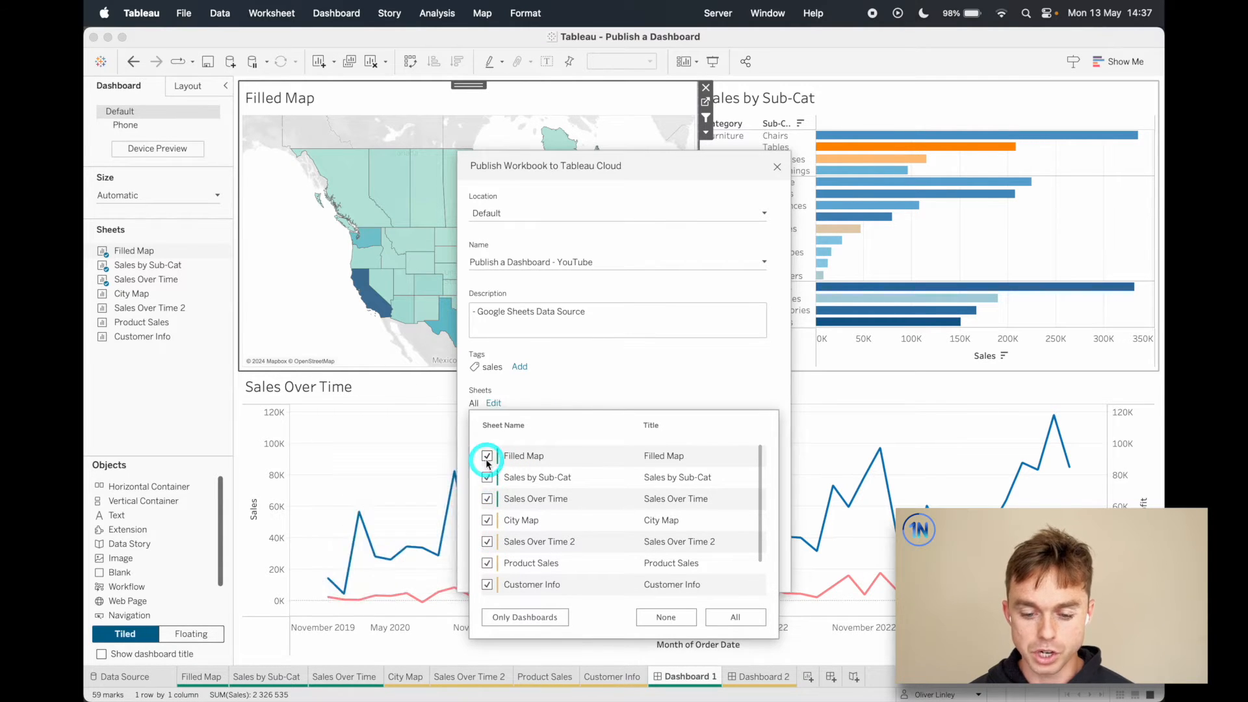
left_click(493, 403)
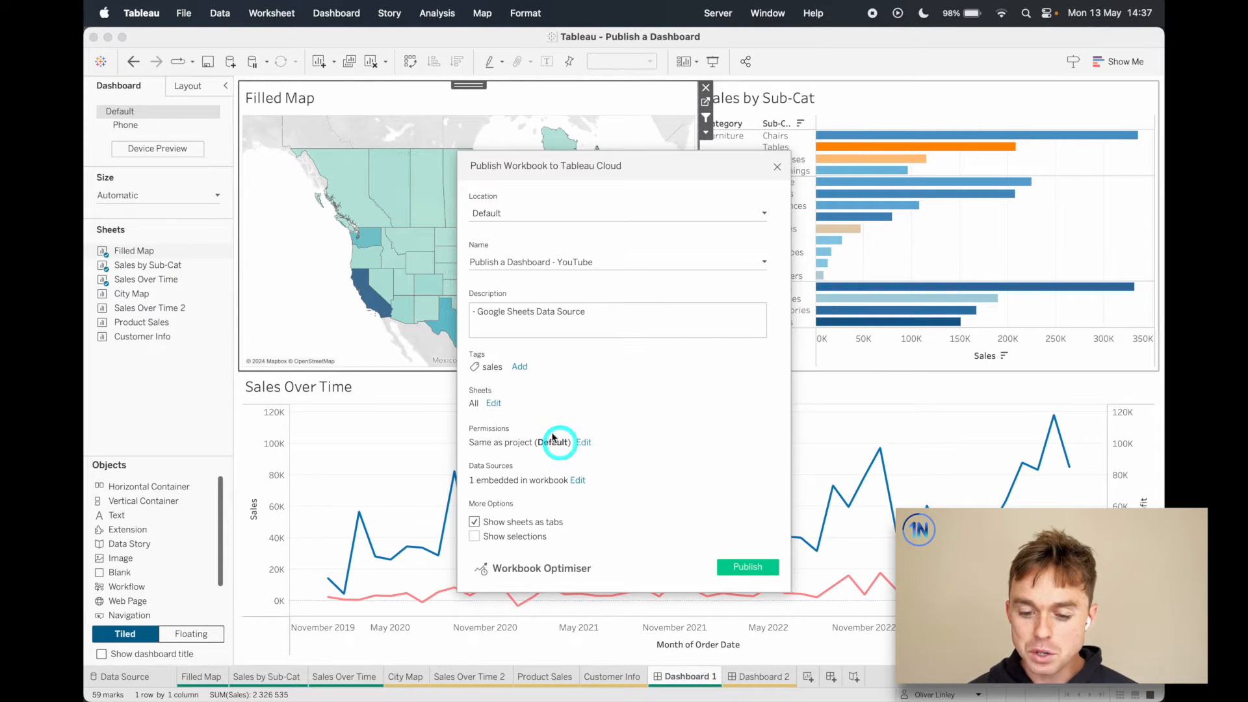
mouse_move(545, 412)
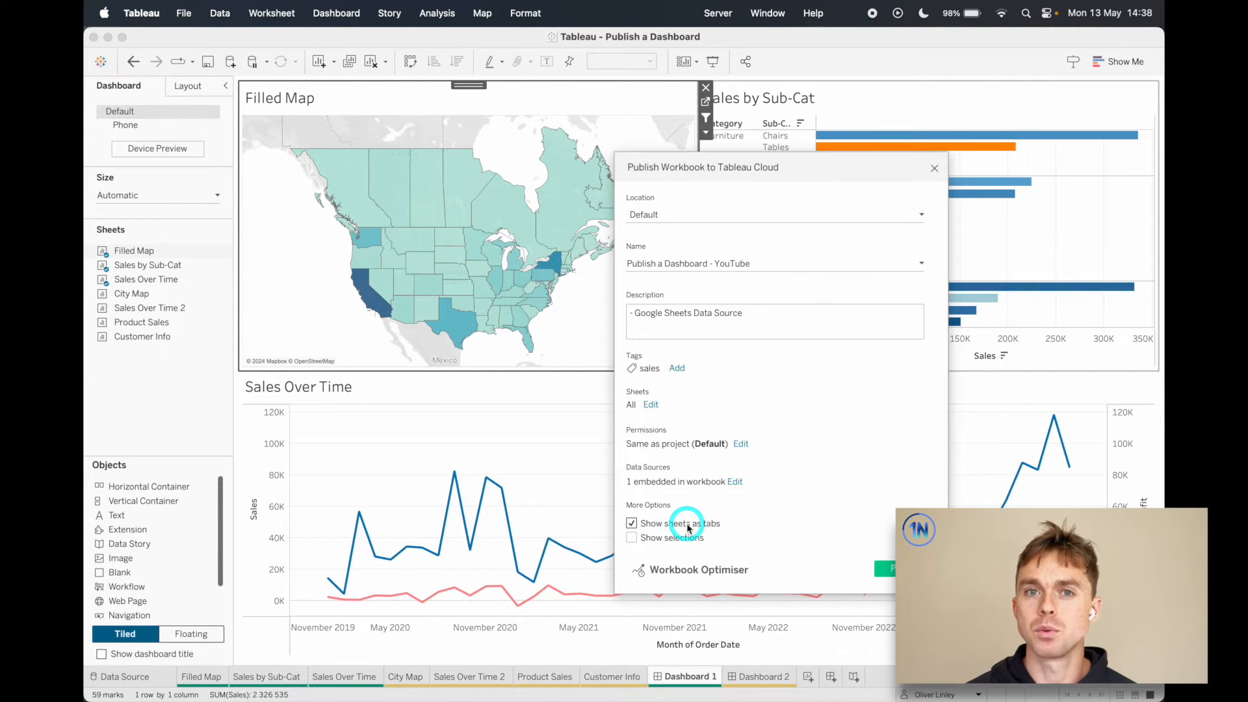
Limit the published sheets to only the dashboards, 2 of 9 sheets
left_click(650, 404)
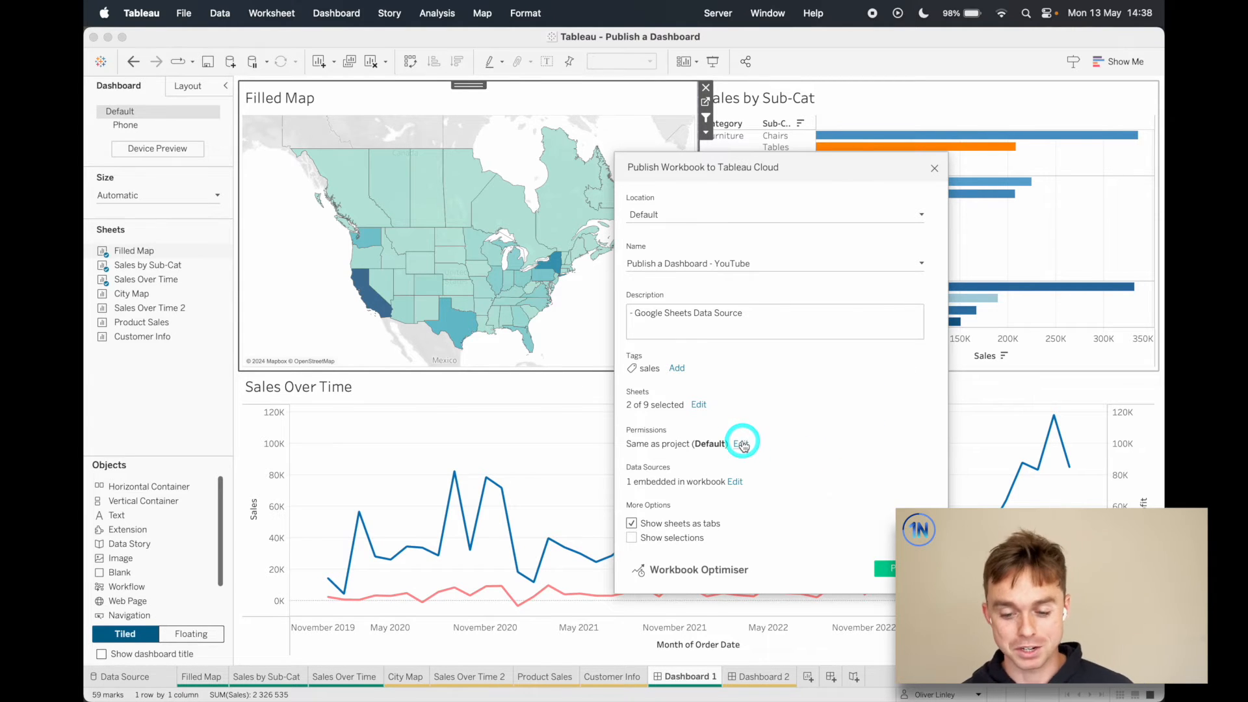
left_click(741, 443)
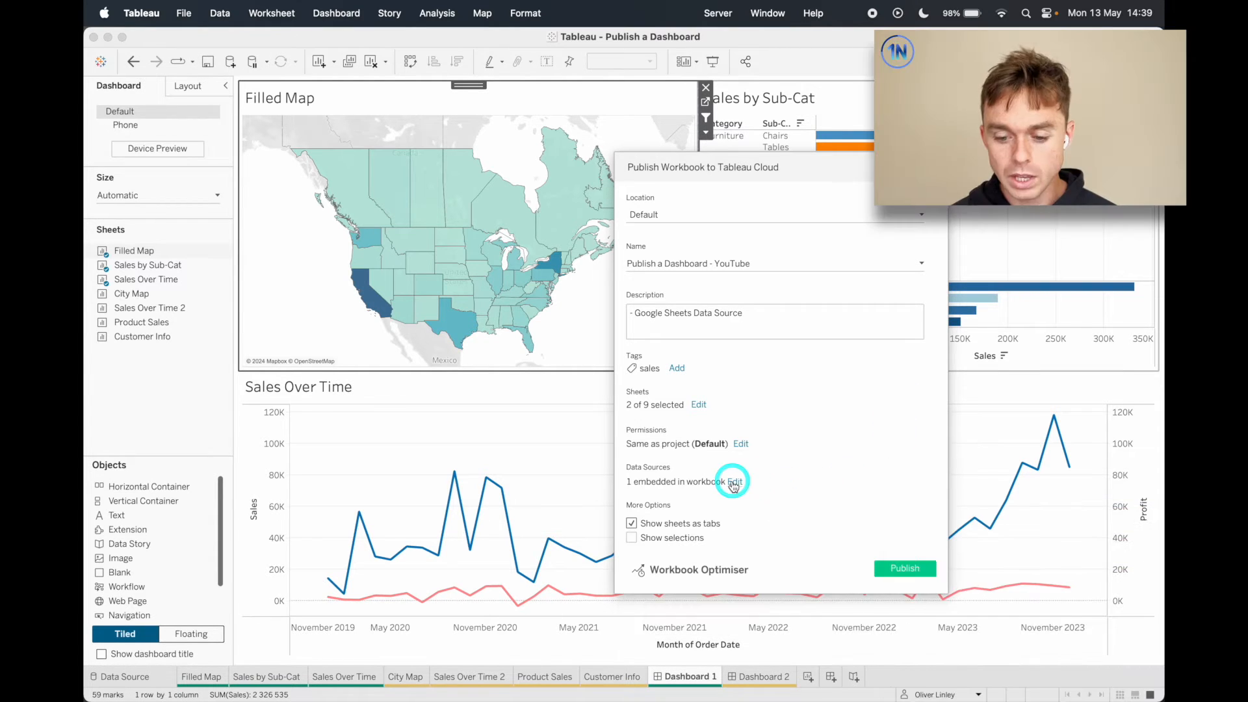
Set the Google Sheets data source's publish type to Embedded in workbook
left_click(719, 481)
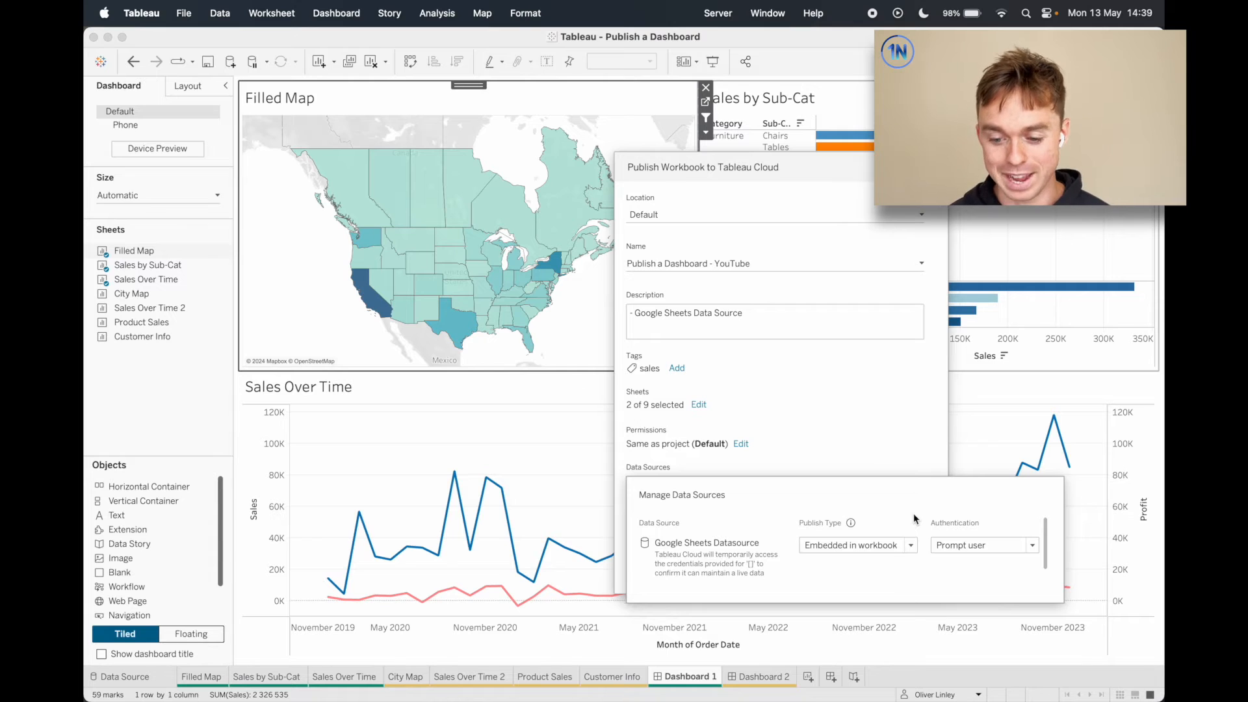
mouse_move(850, 521)
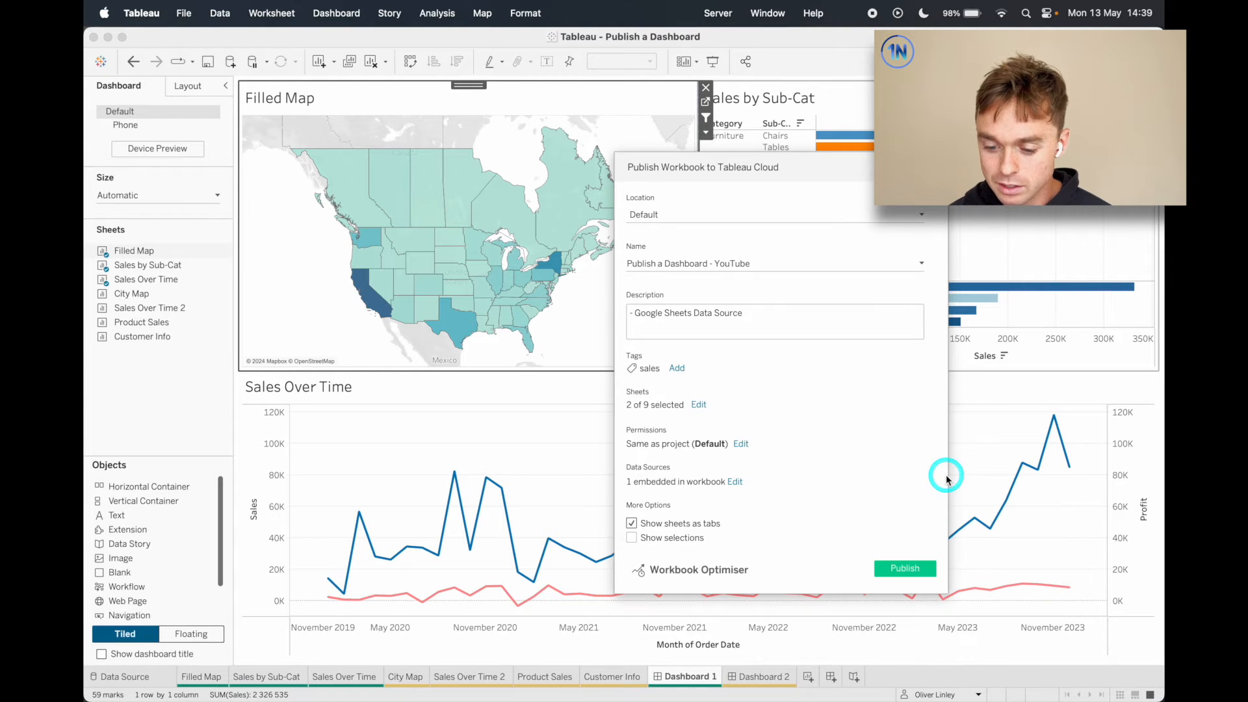
left_click(734, 481)
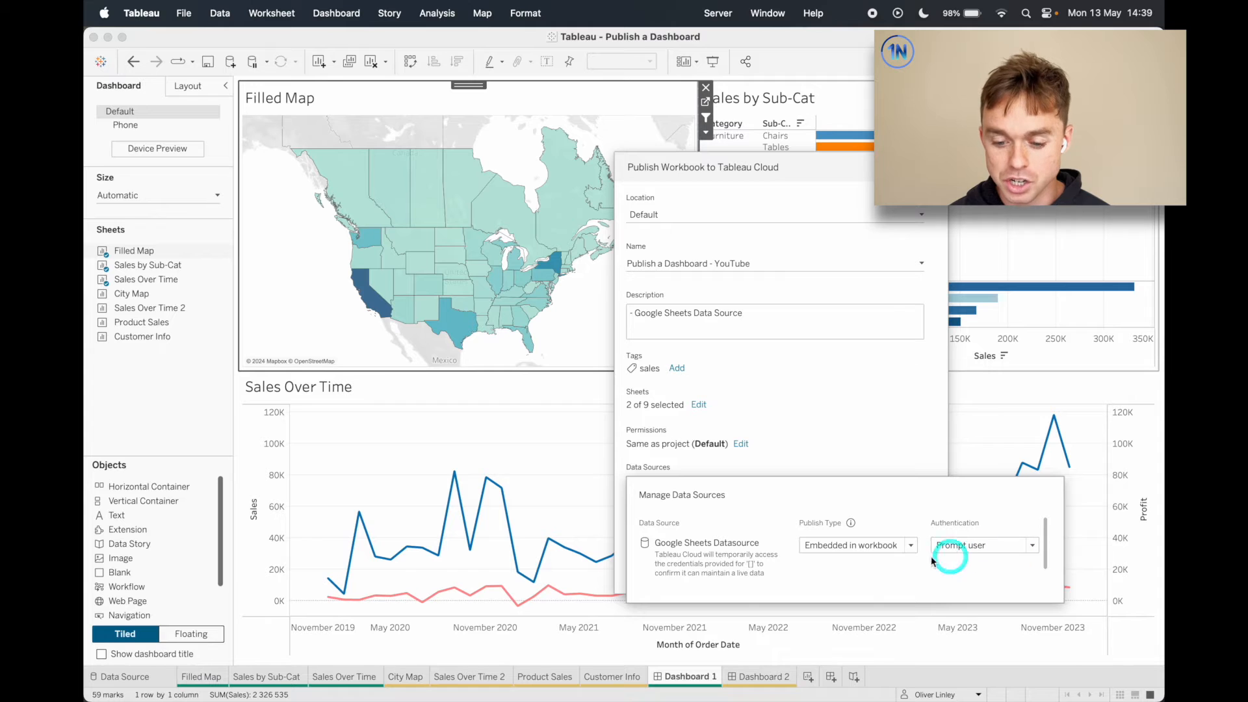
left_click(911, 545)
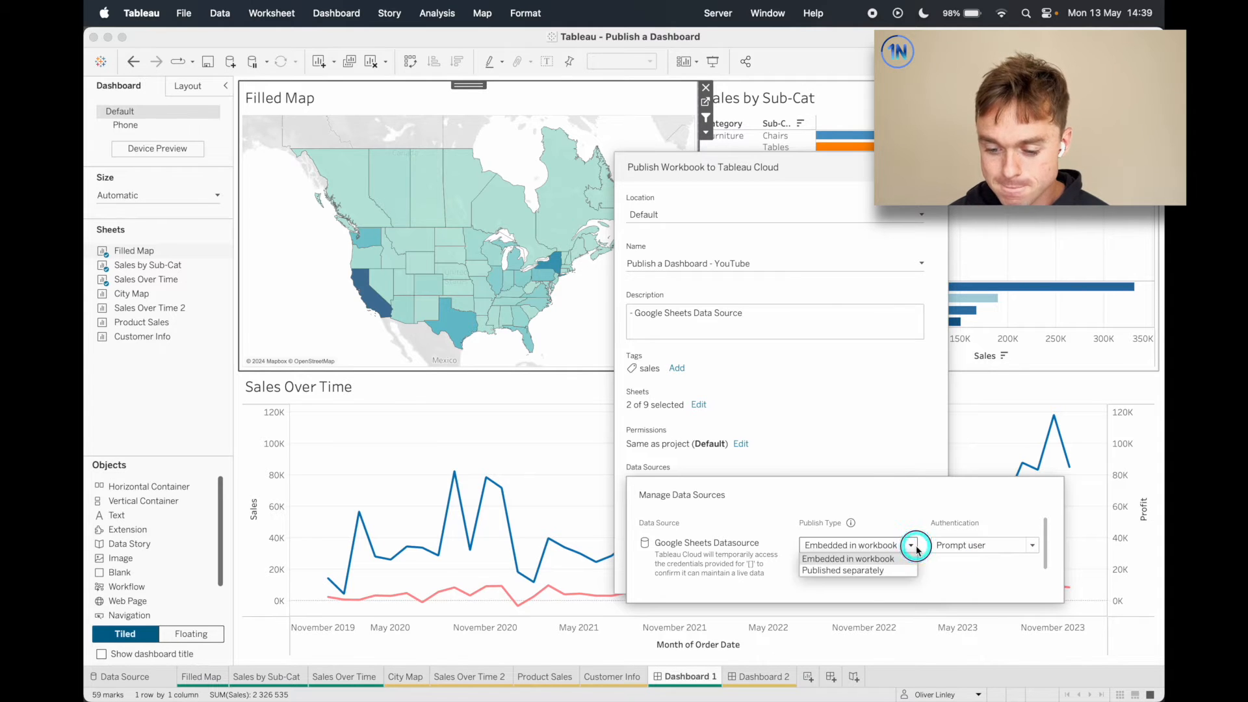
left_click(912, 546)
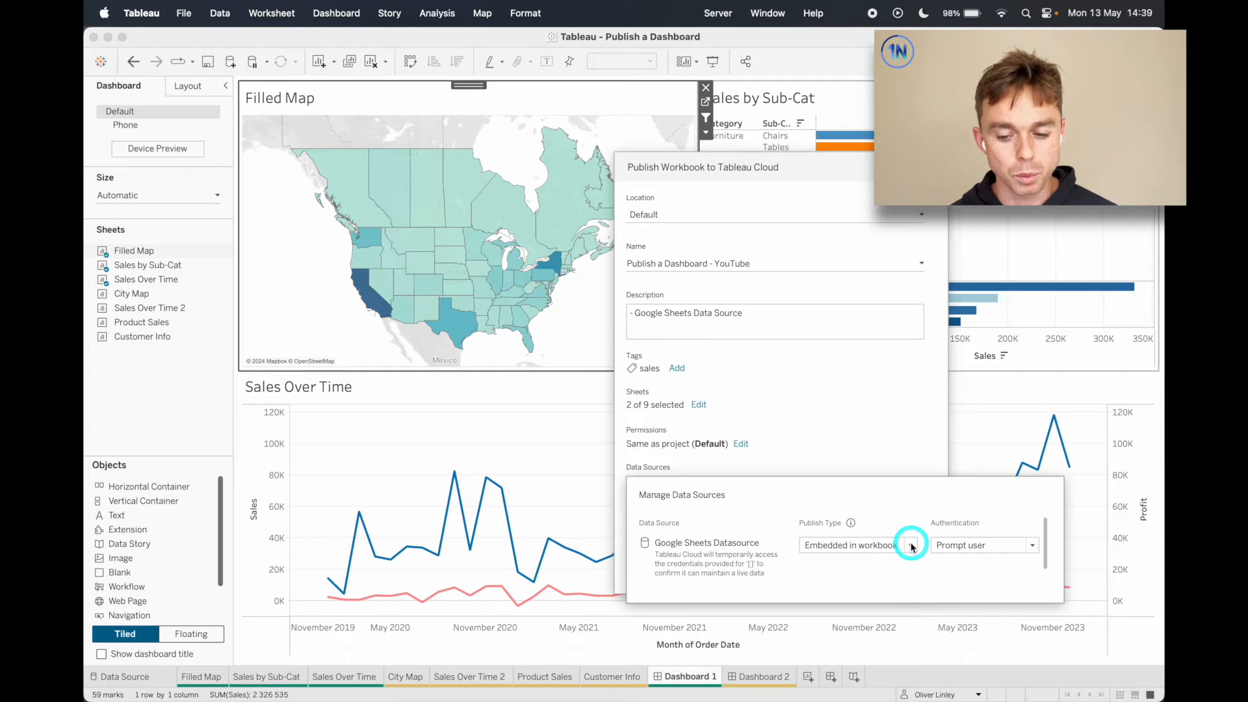
left_click(1033, 545)
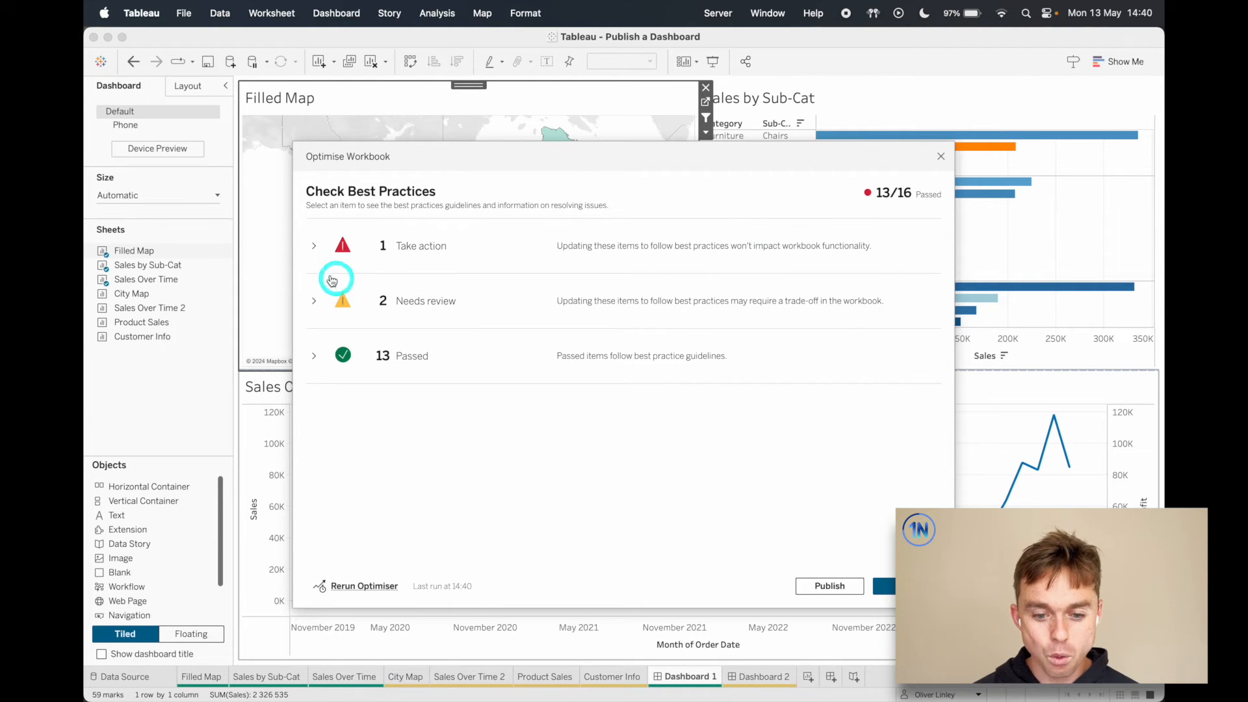
Review the Optimise Workbook action items and publish despite the warnings
left_click(313, 245)
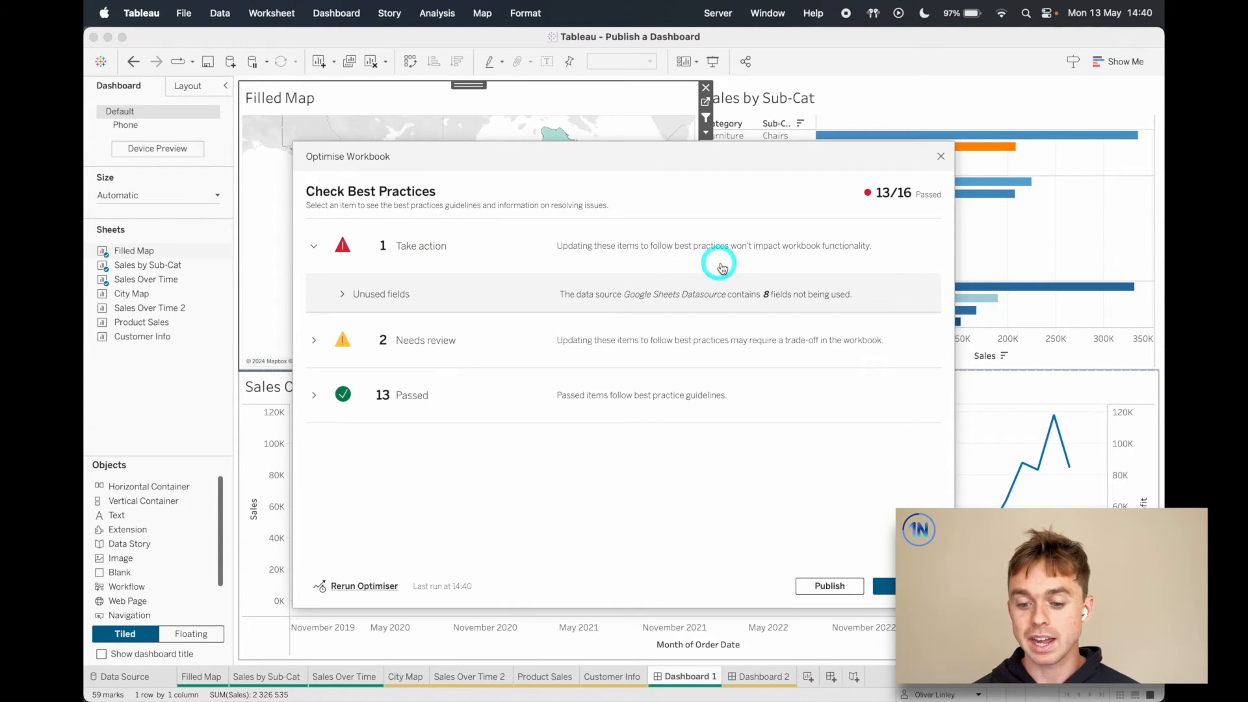
mouse_move(740, 252)
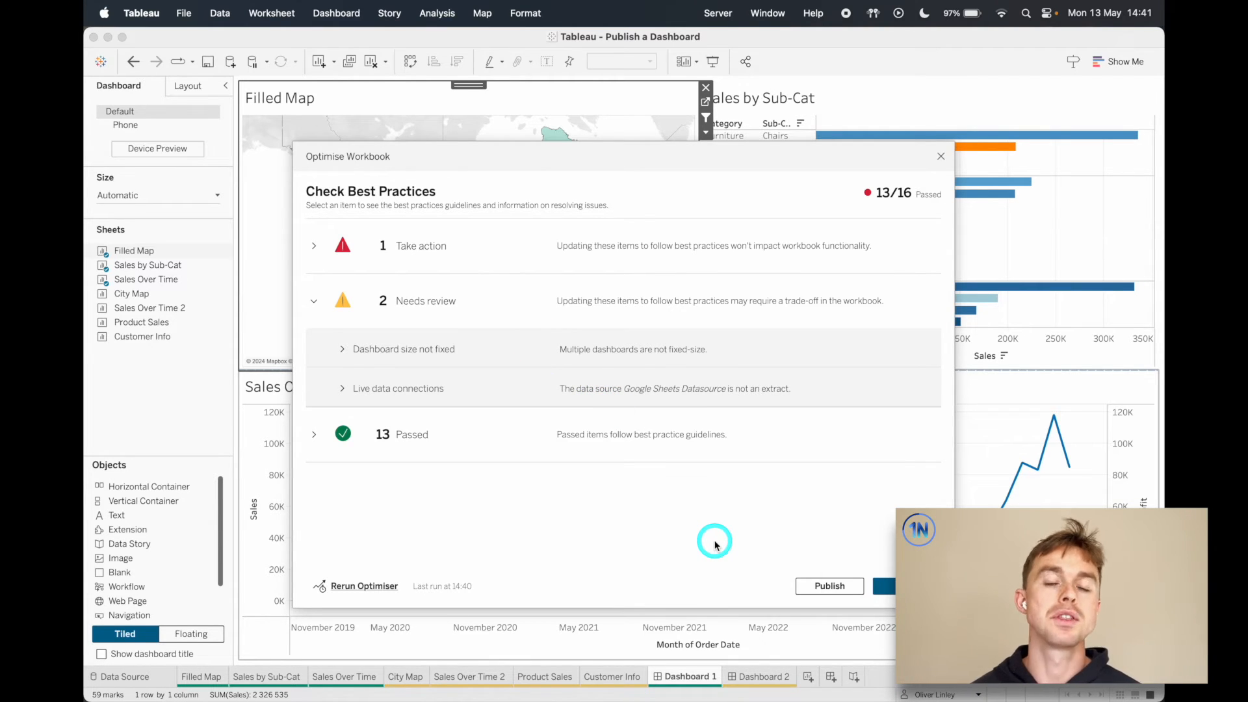
mouse_move(742, 552)
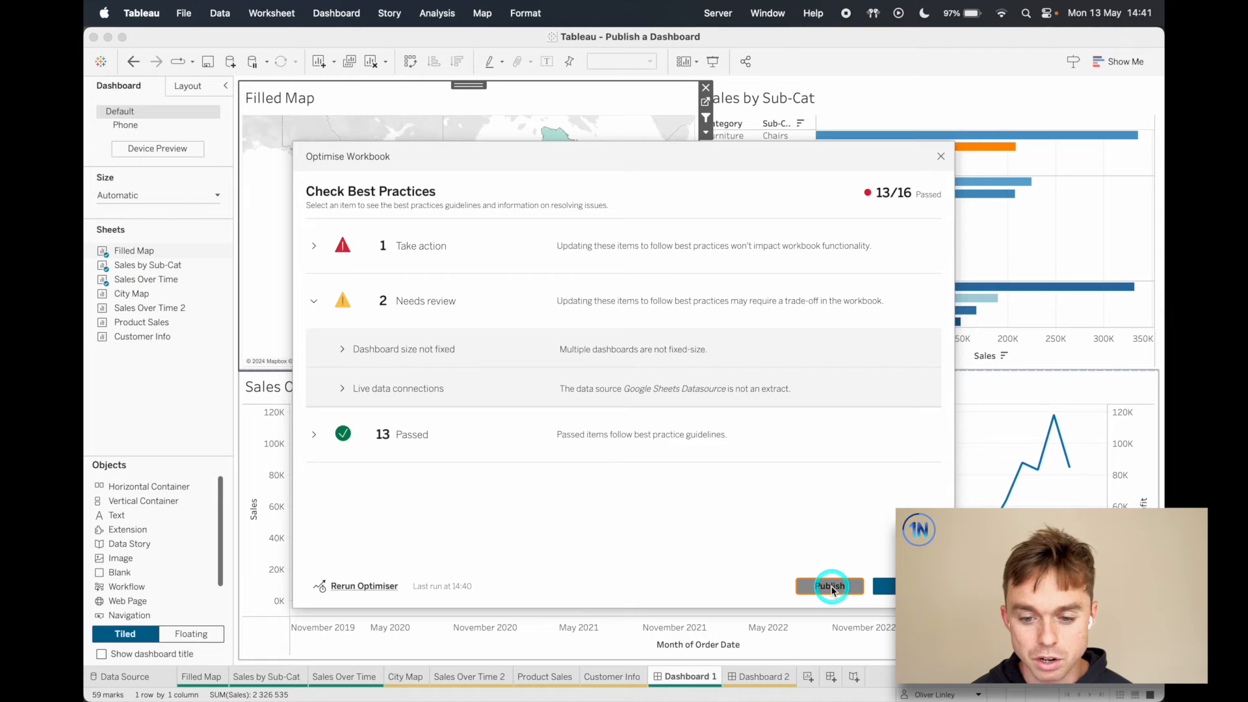
left_click(830, 585)
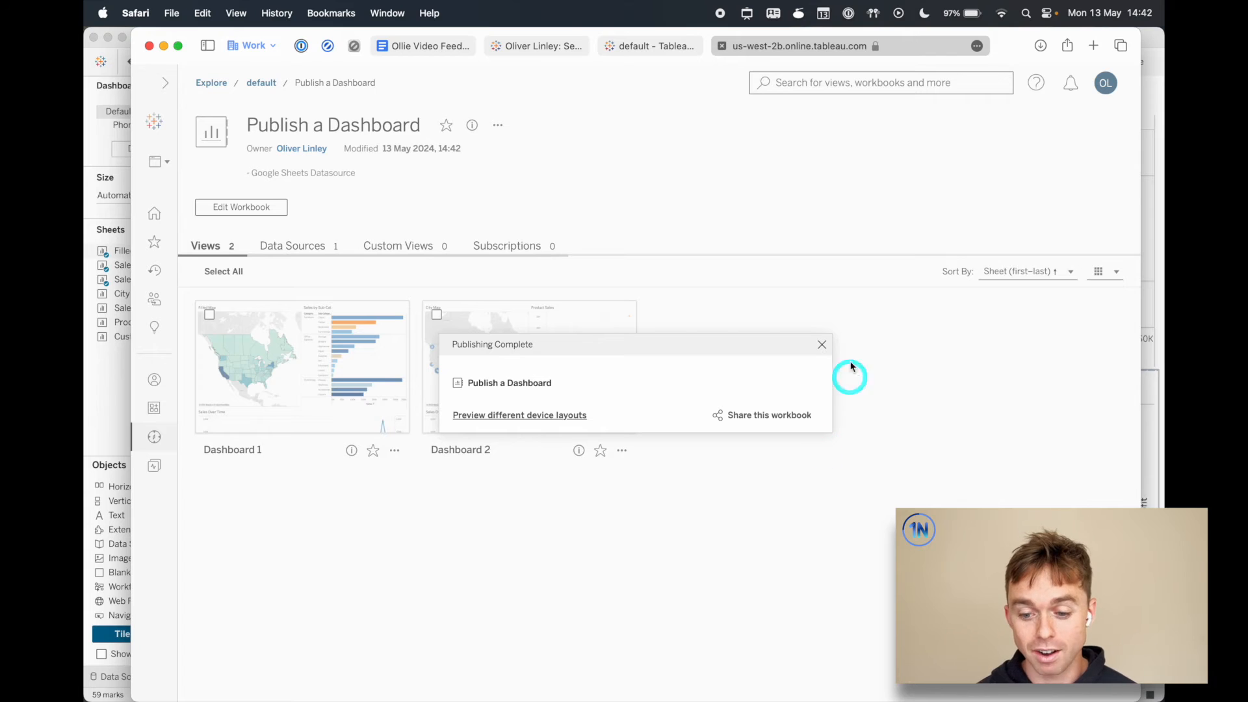
Close the Publishing Complete popup to show the Dashboard 1 and Dashboard 2 thumbnails
left_click(821, 343)
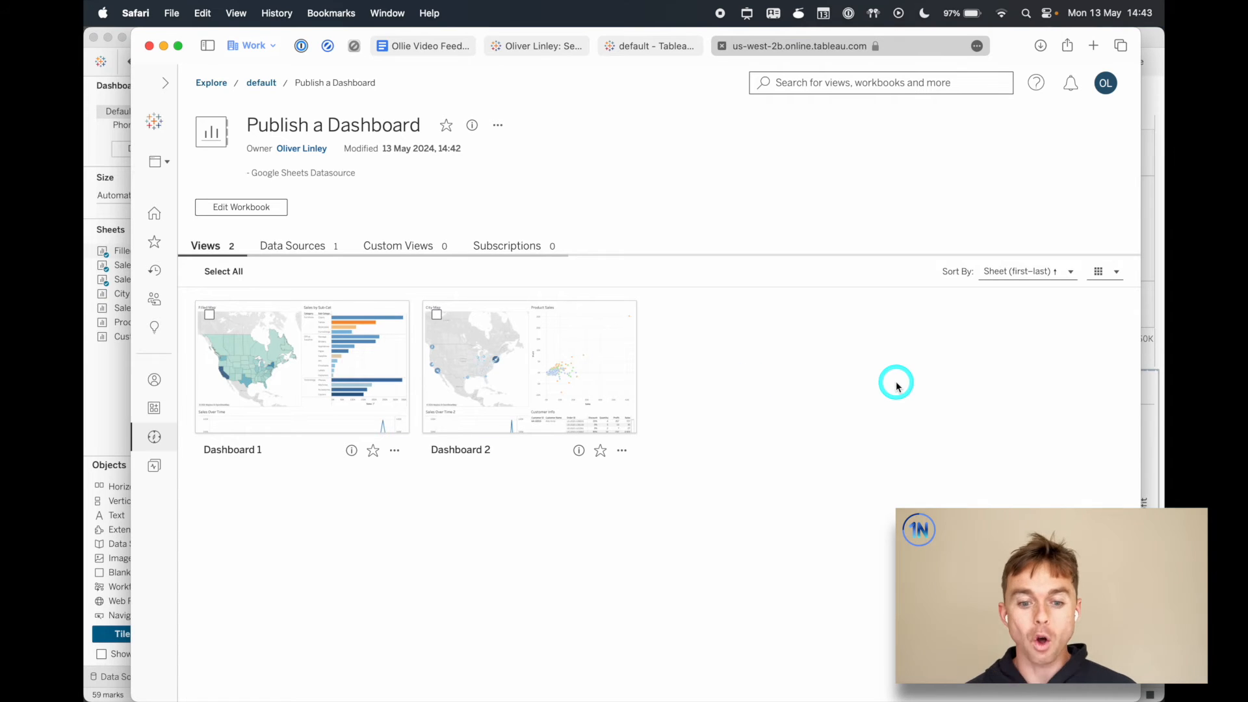
mouse_move(401, 147)
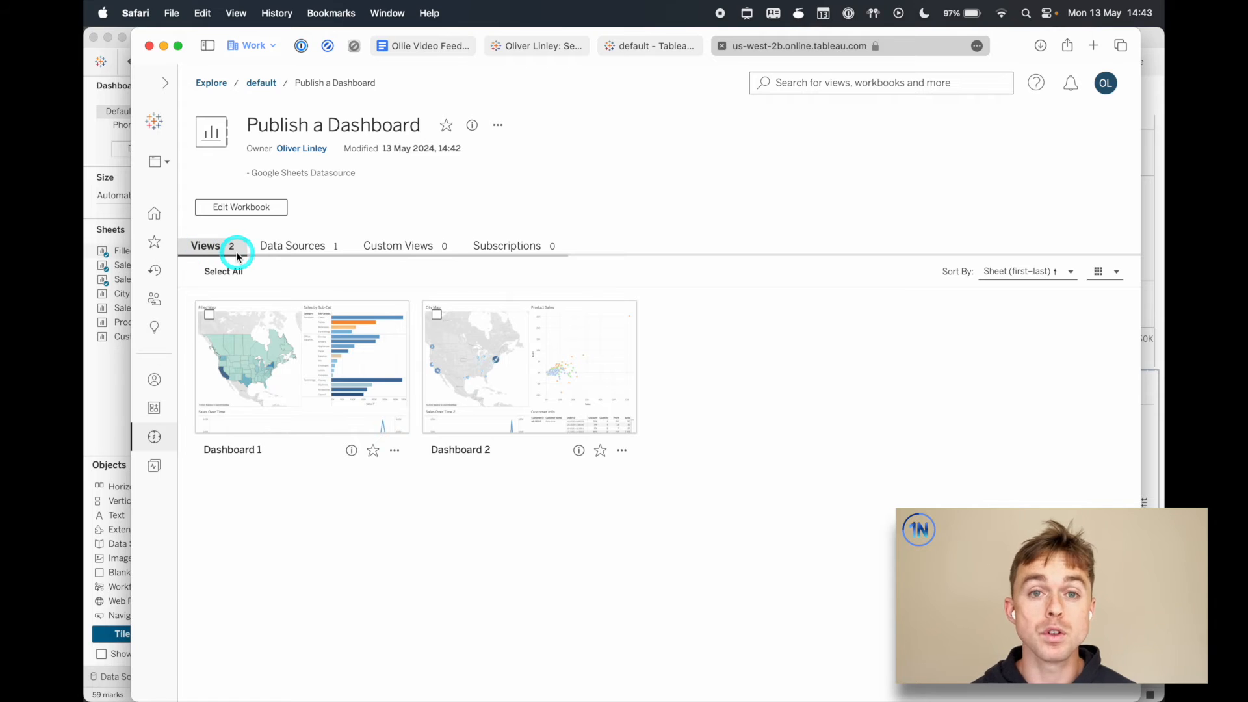
left_click(292, 245)
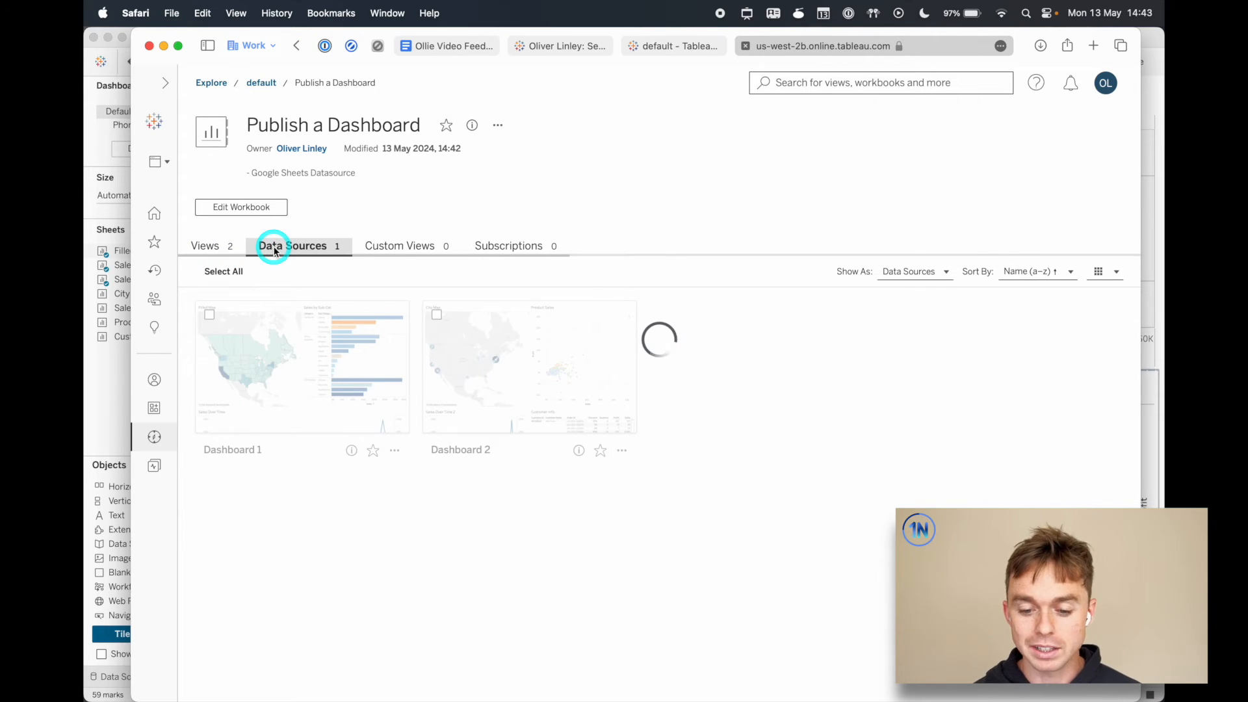
left_click(292, 245)
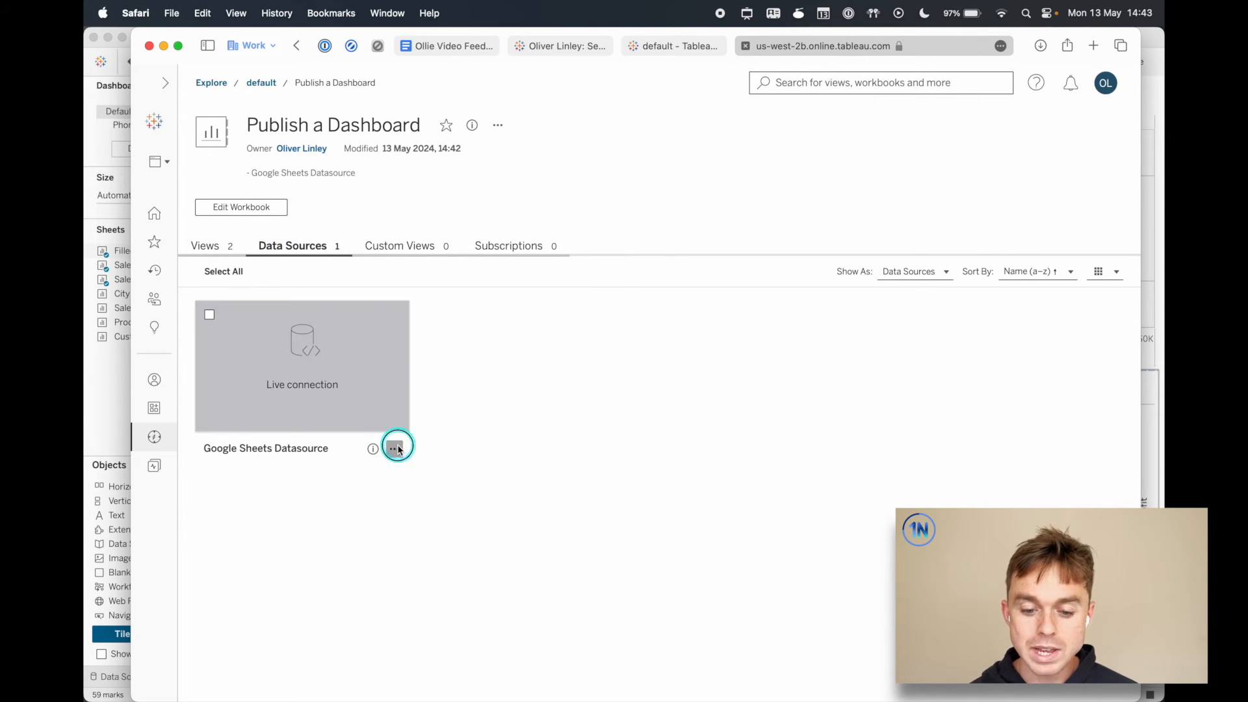
left_click(393, 448)
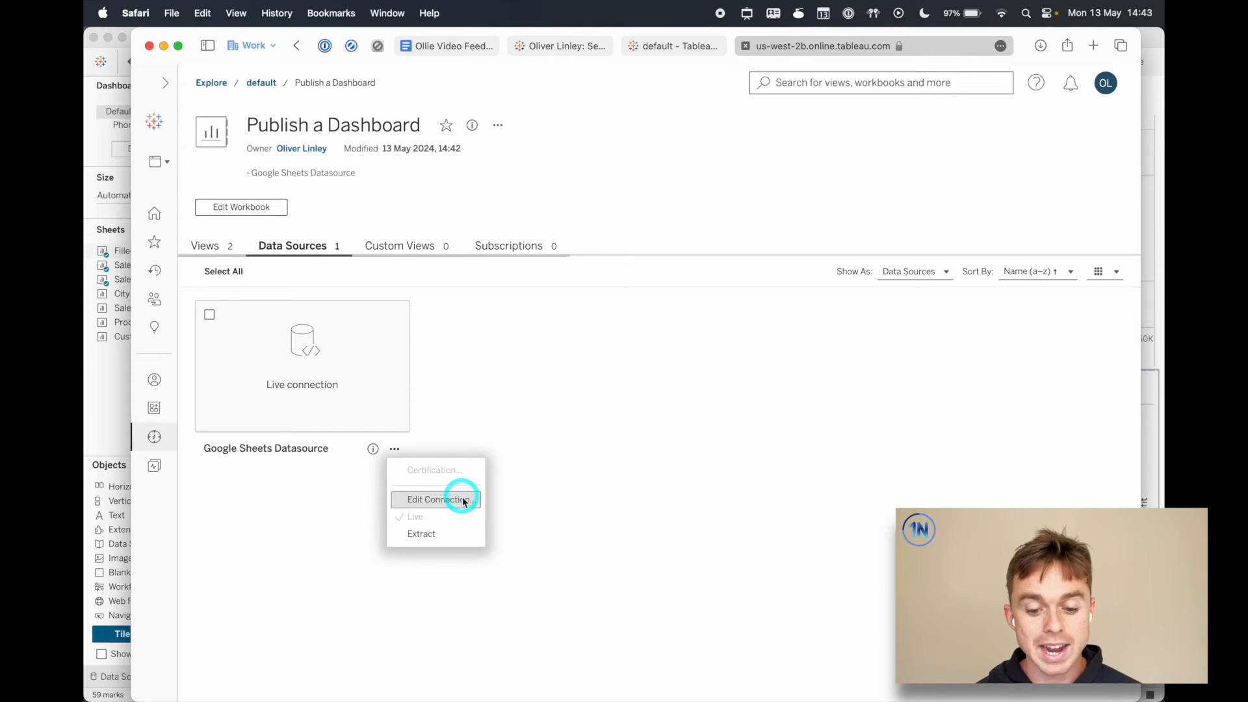
mouse_move(466, 533)
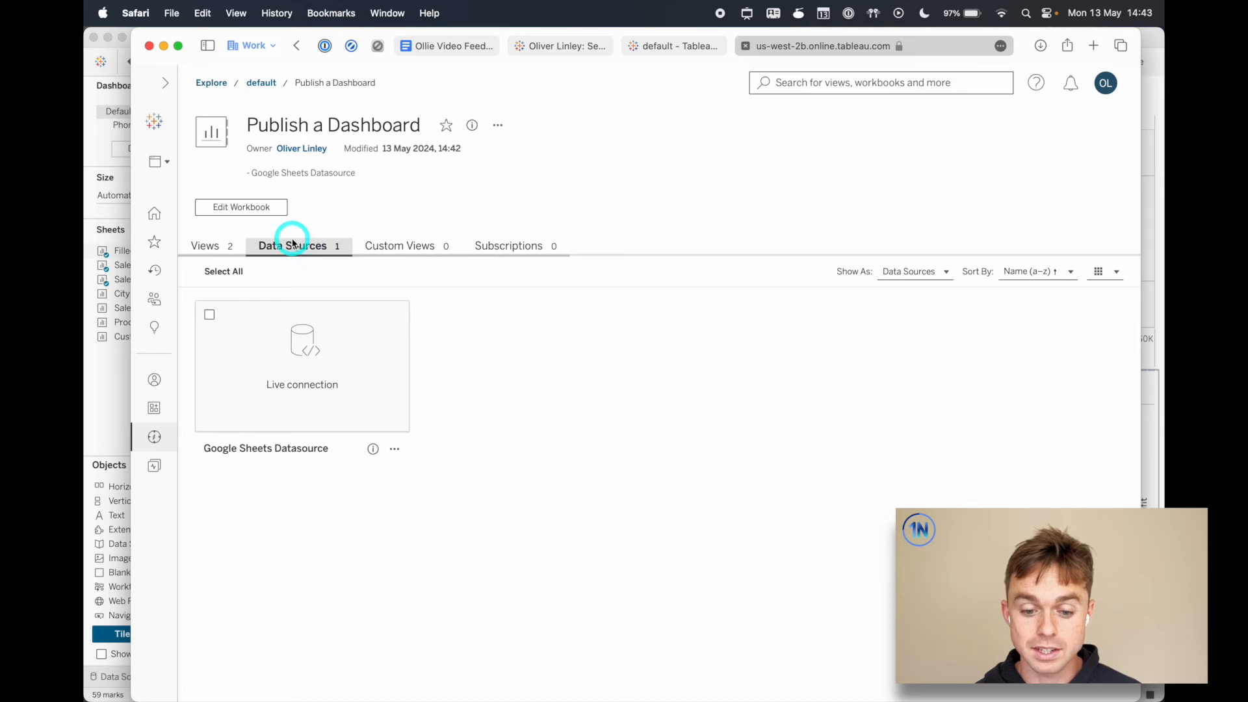
left_click(241, 207)
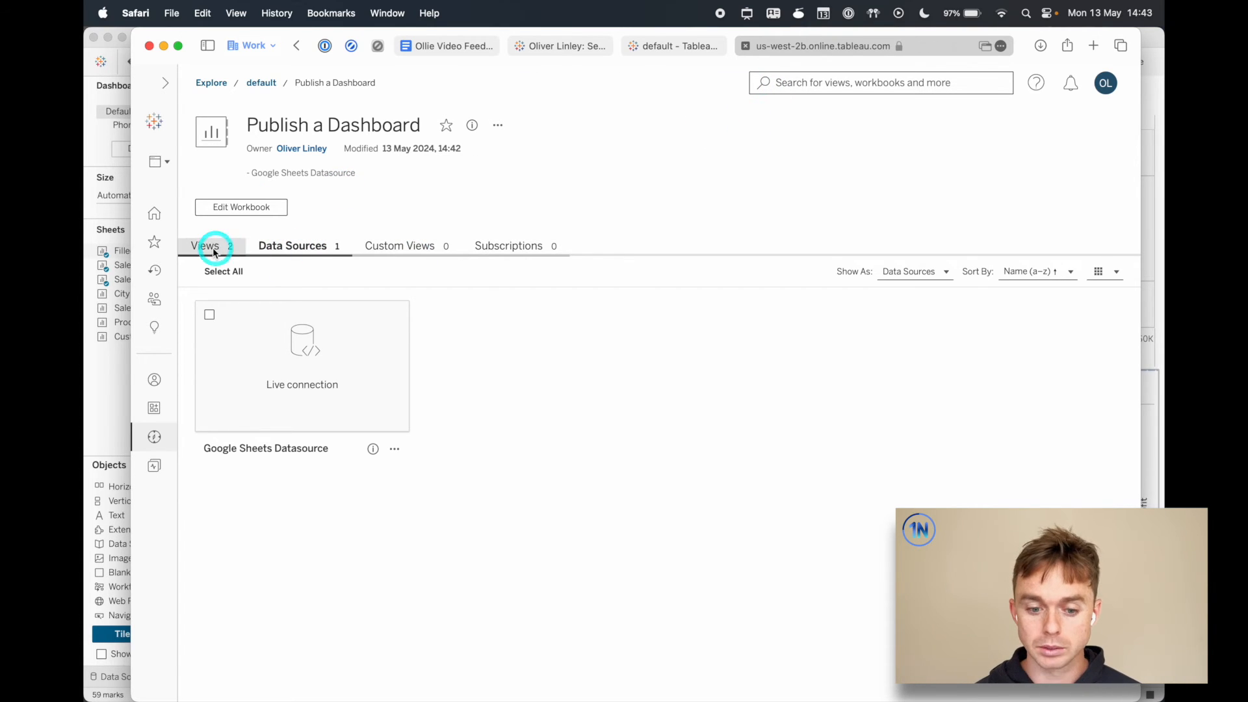
left_click(208, 245)
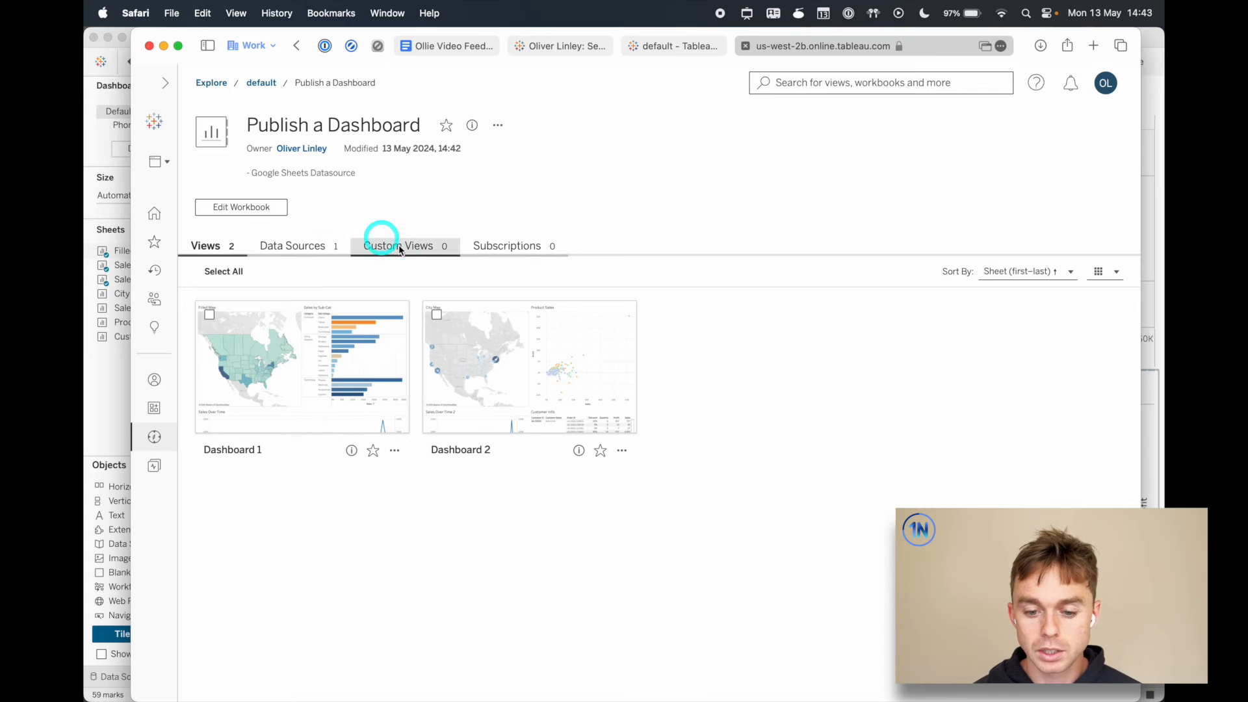
mouse_move(831, 436)
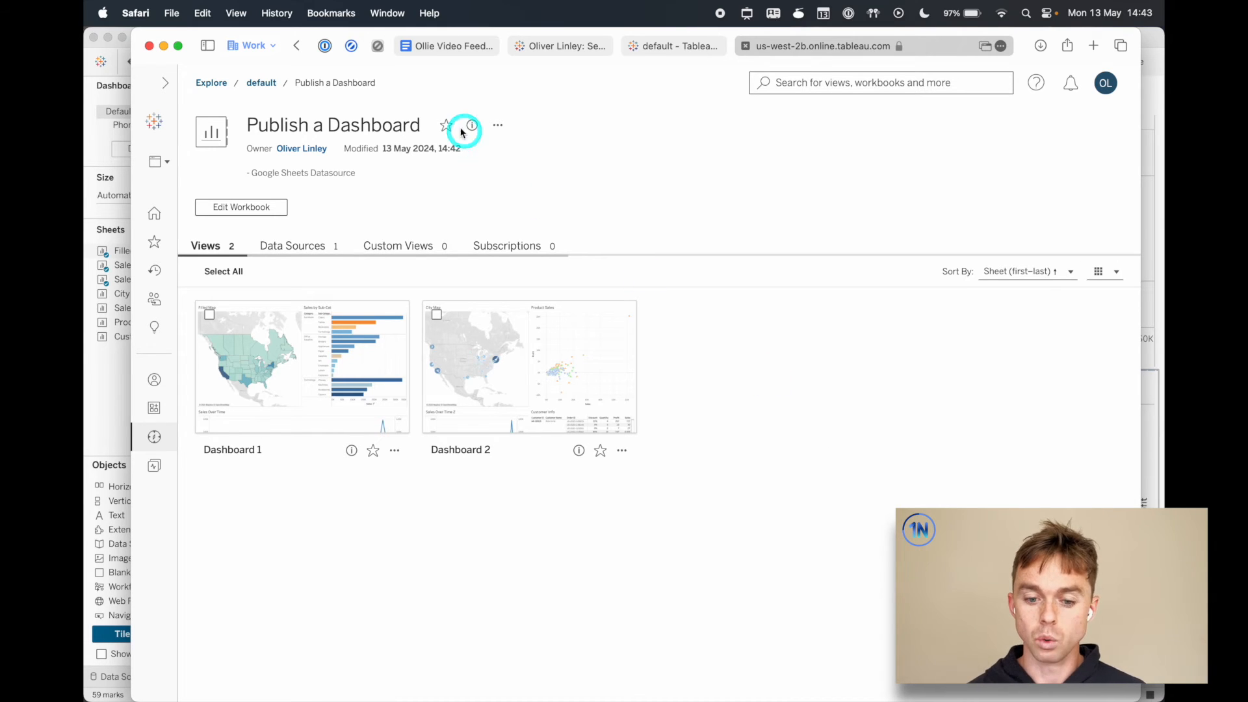
mouse_move(446, 125)
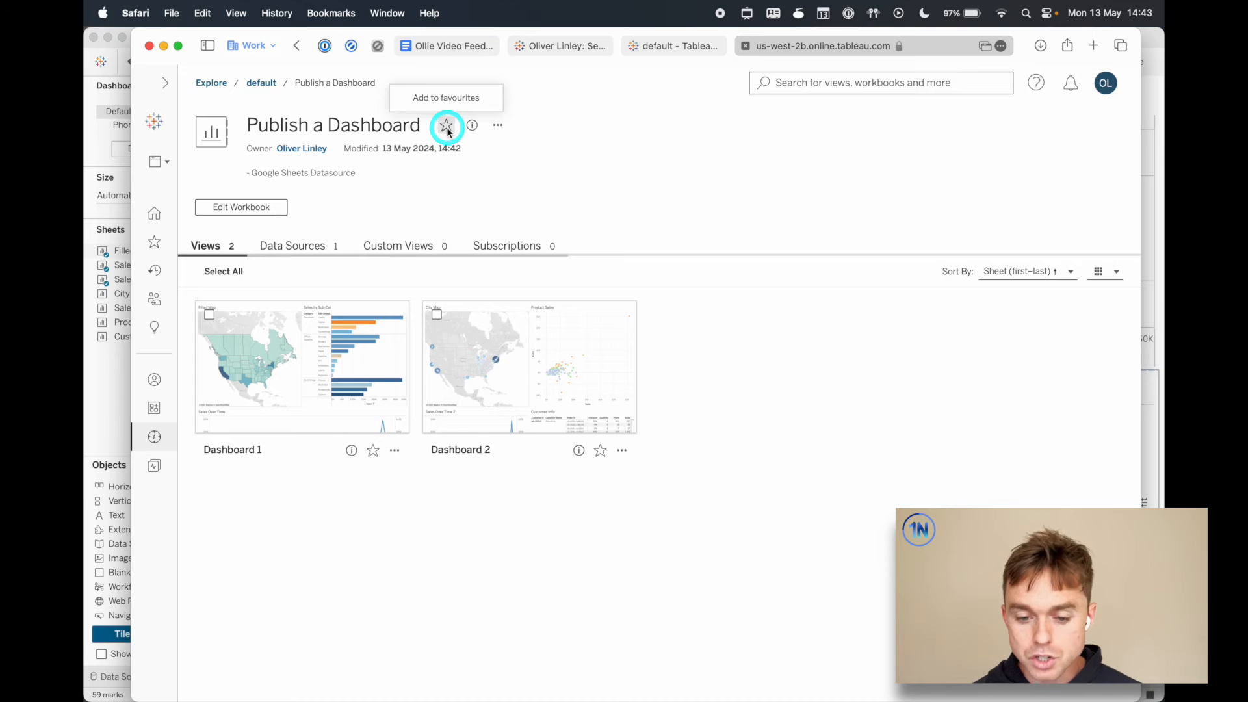
left_click(497, 125)
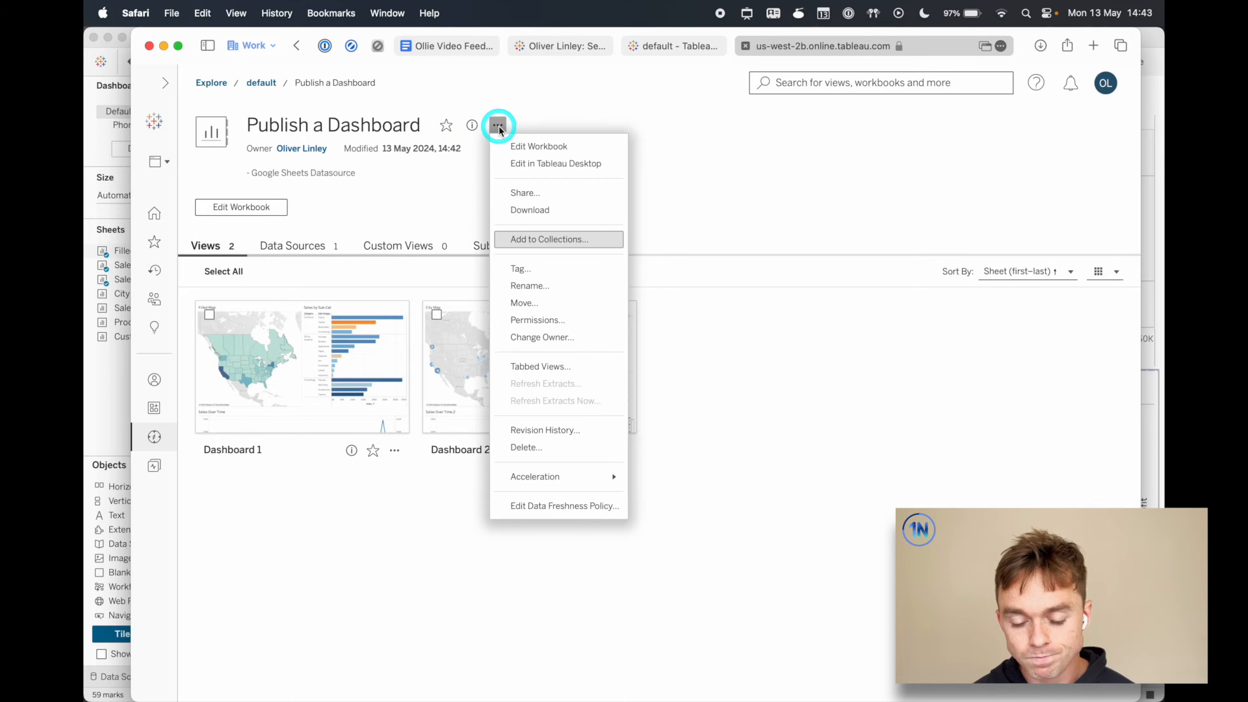
mouse_move(581, 238)
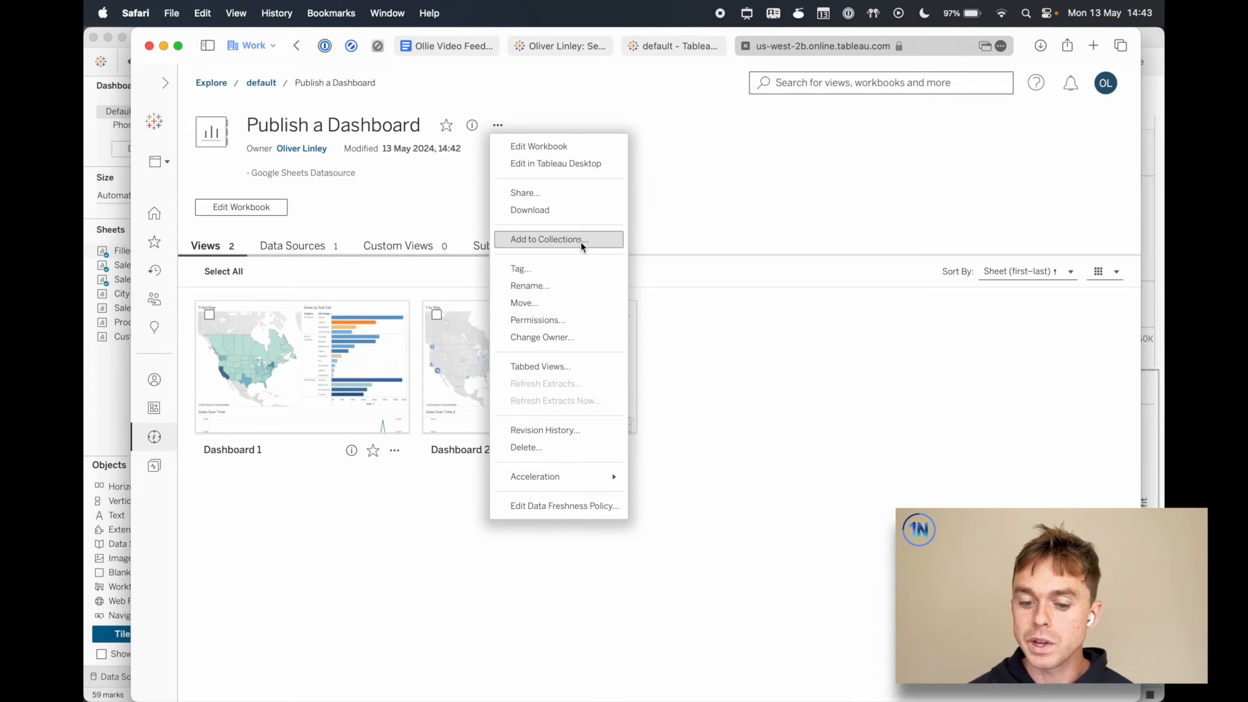
mouse_move(563, 337)
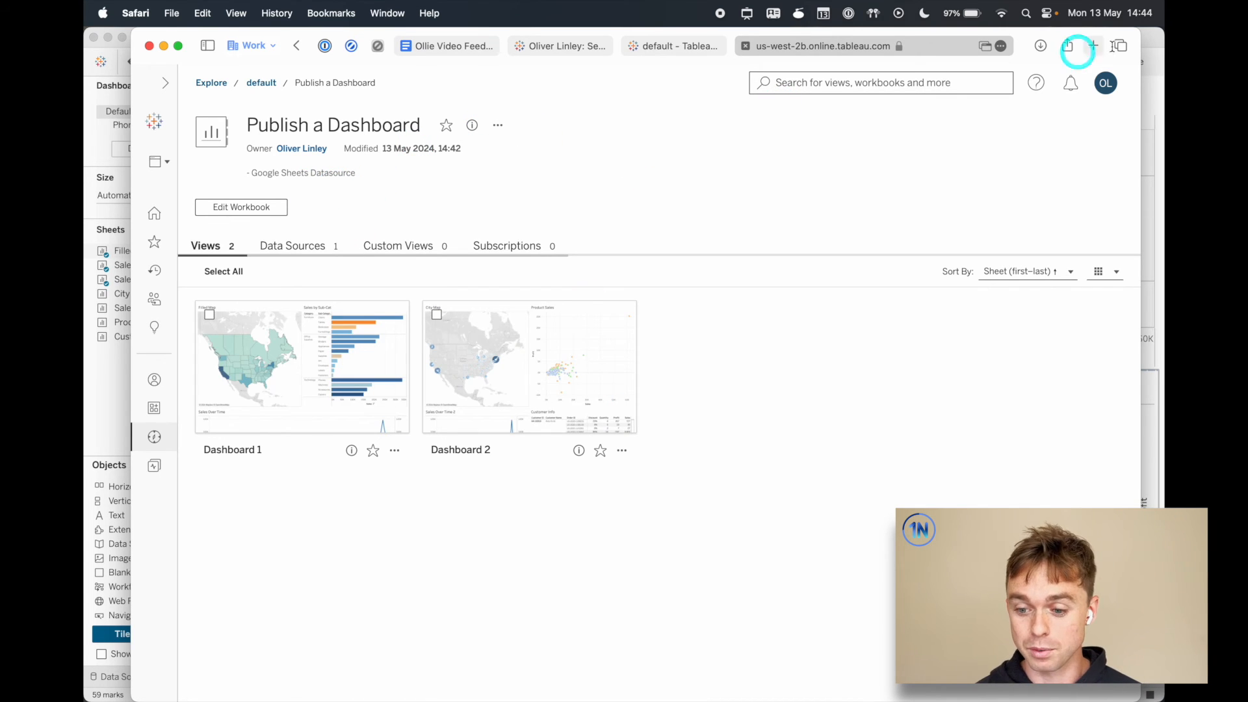
Add saved Google Drive credentials in My Account Settings by signing in with the Google account
left_click(1105, 83)
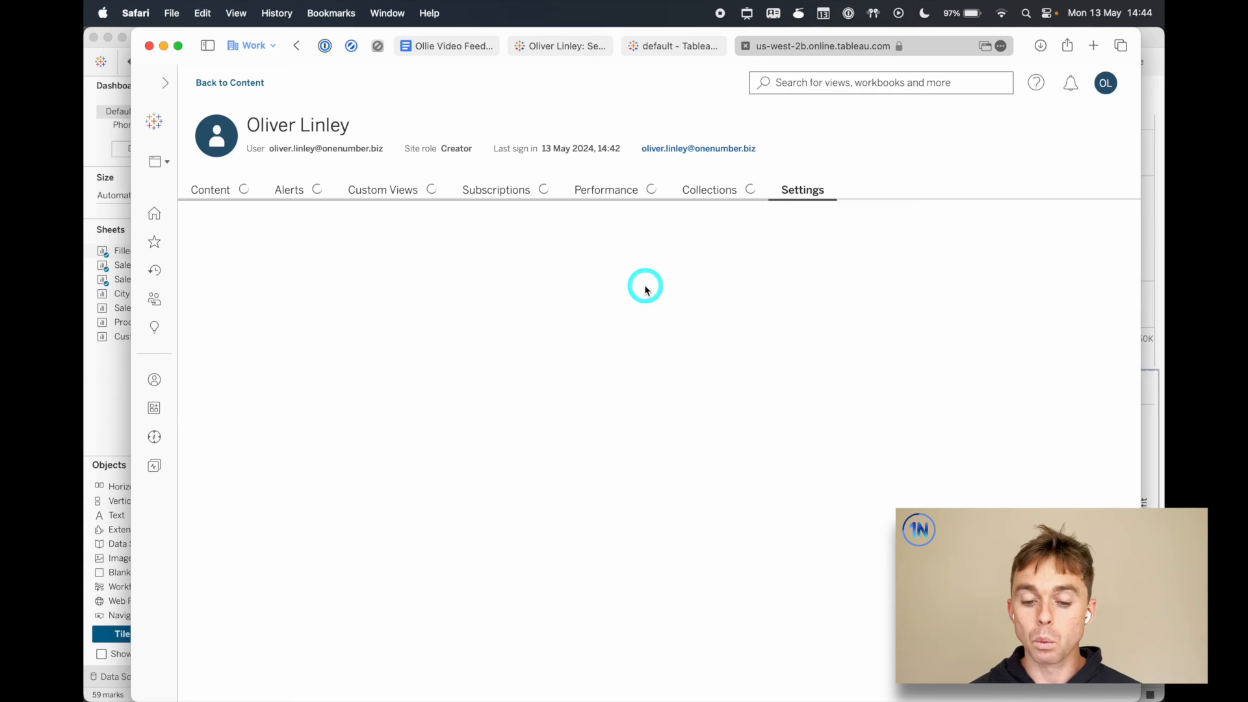
left_click(802, 189)
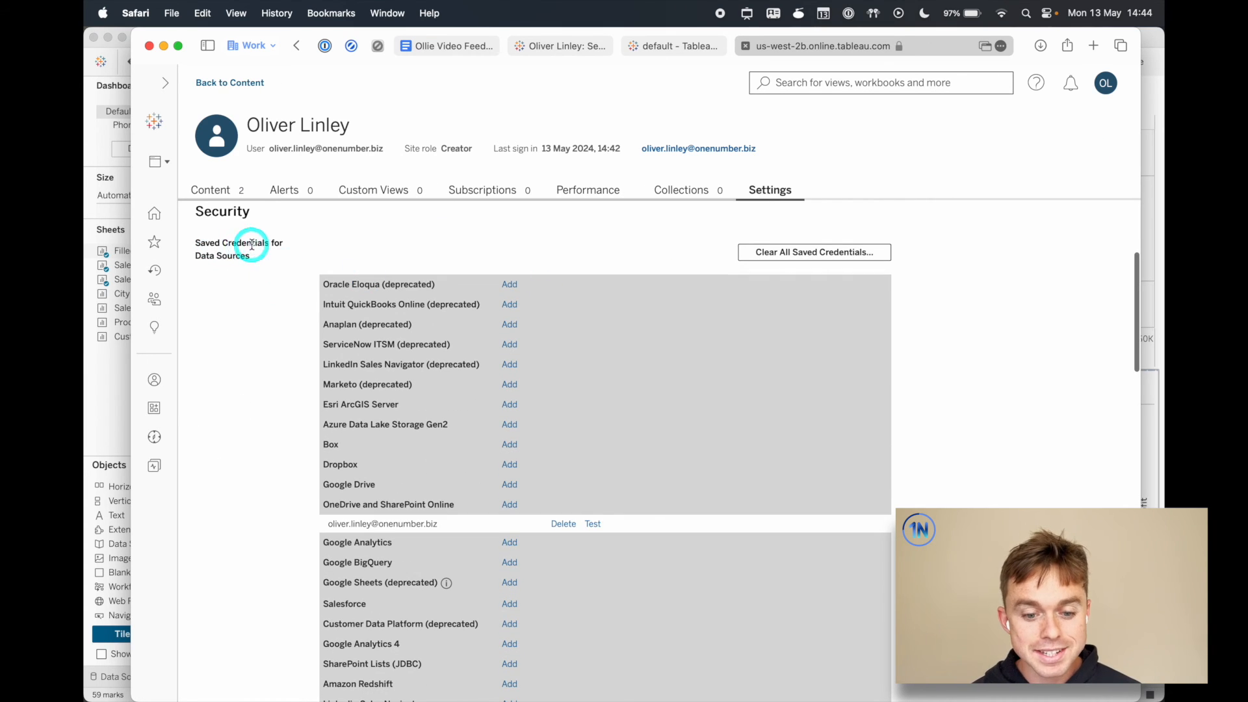
scroll("down", 3)
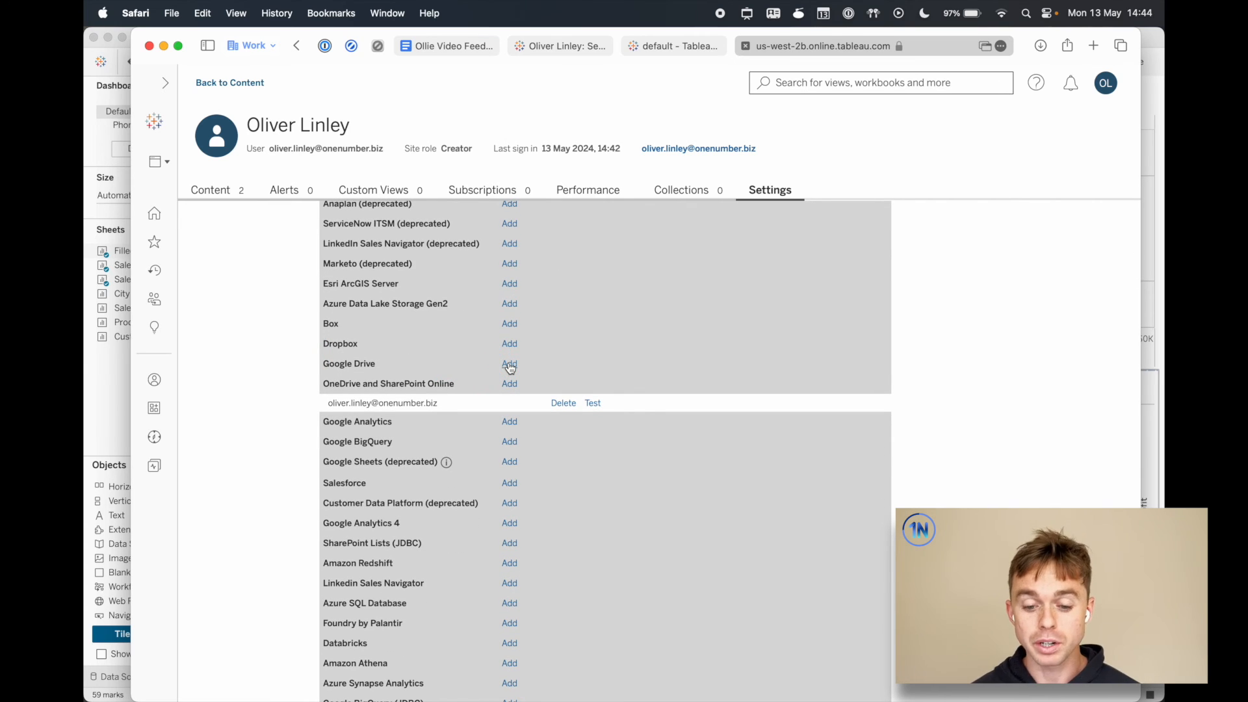
left_click(508, 362)
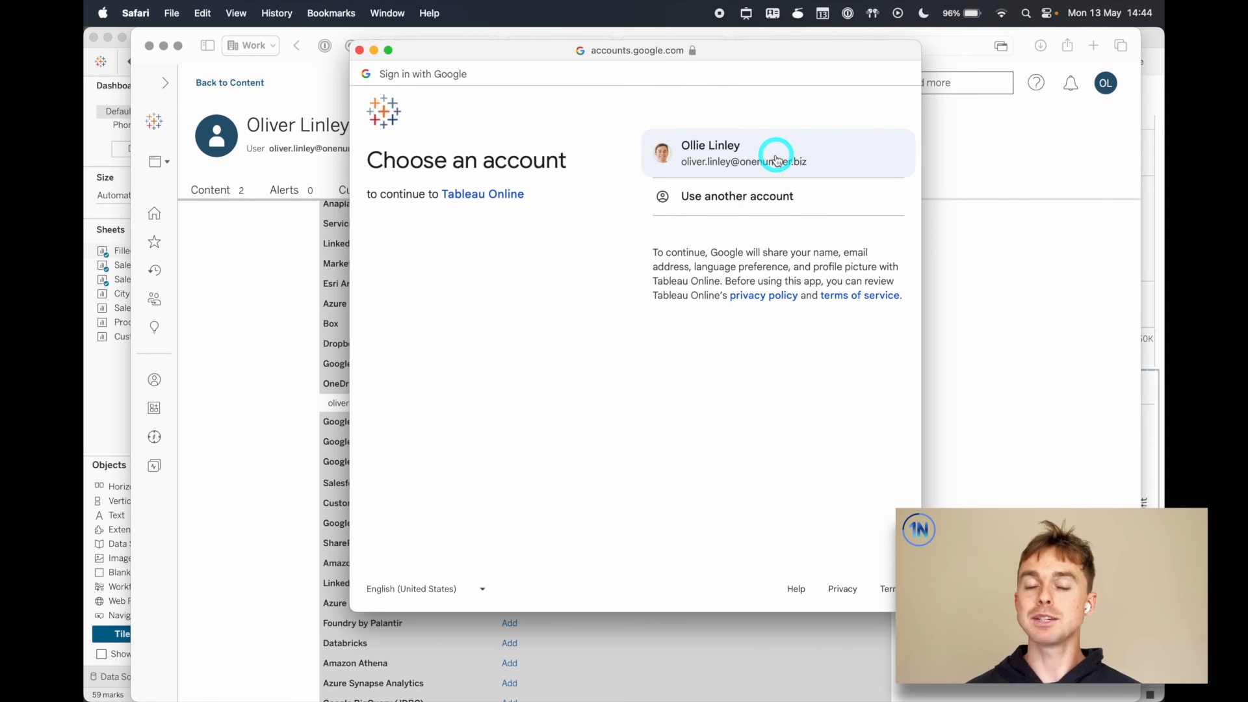
left_click(776, 153)
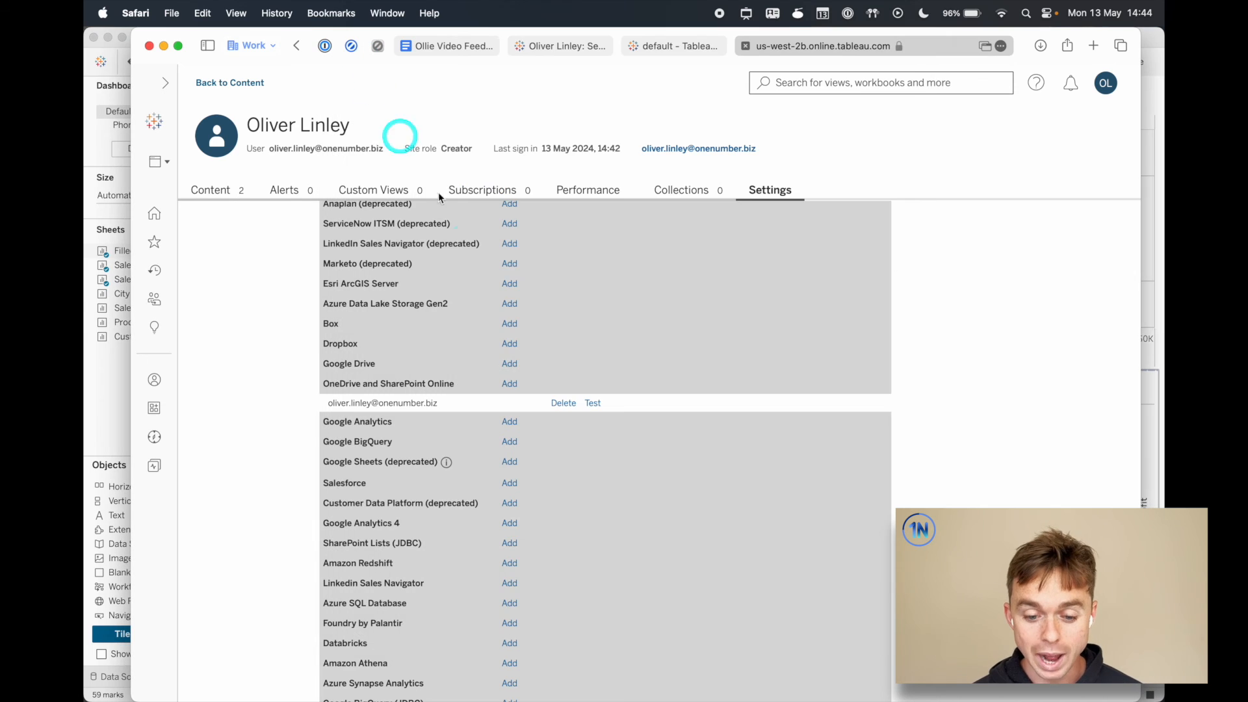